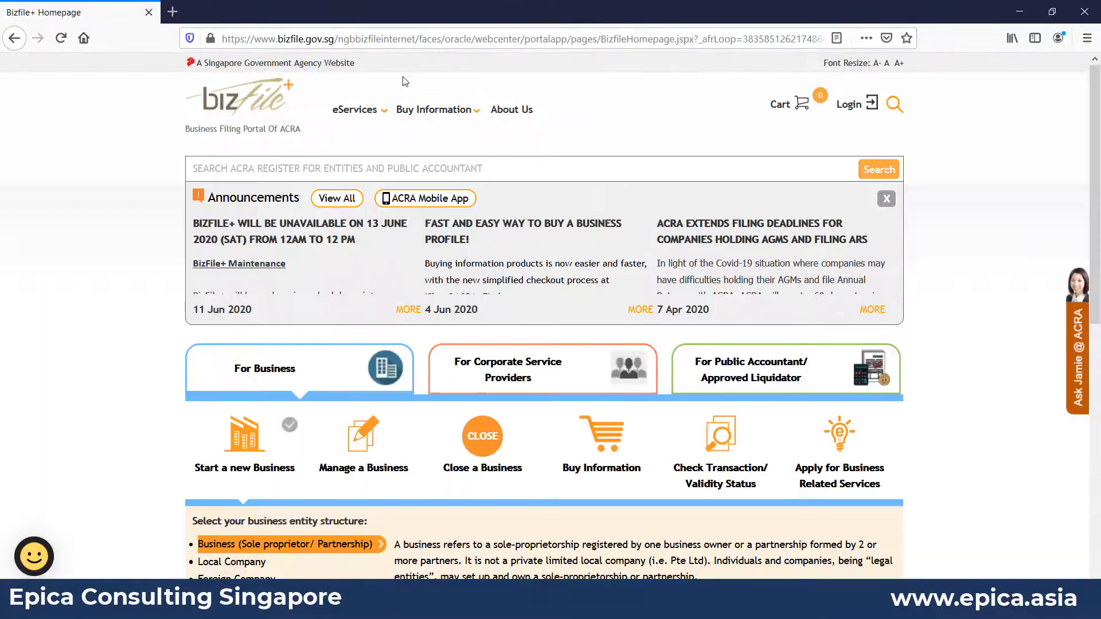
# - Expand the Buy Information menu to list the purchasable information products
pyautogui.click(434, 110)
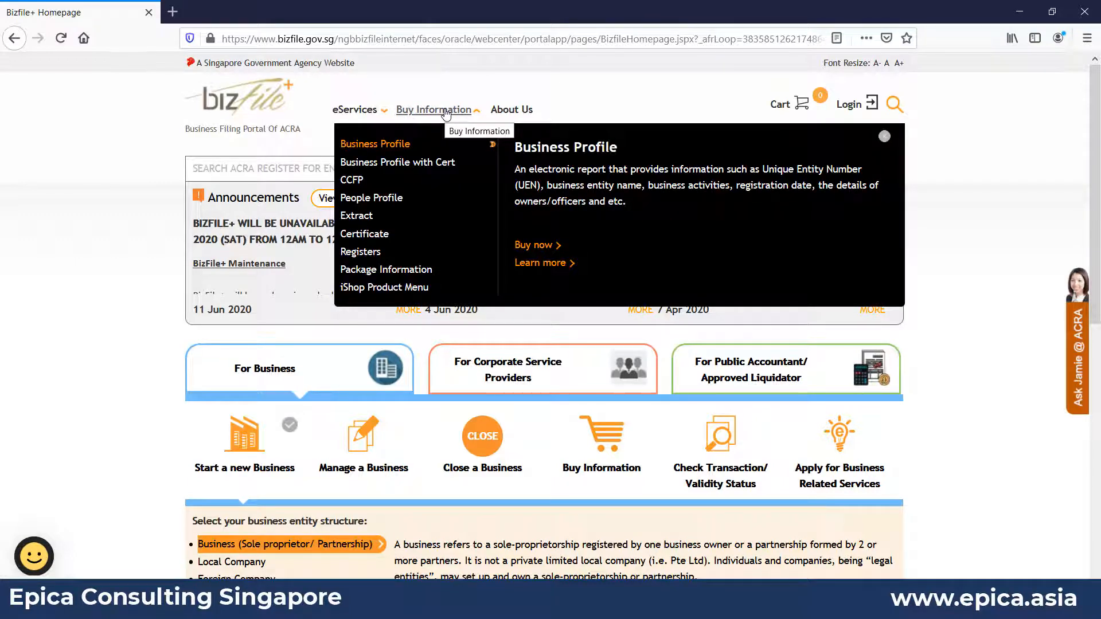
pyautogui.moveTo(390, 147)
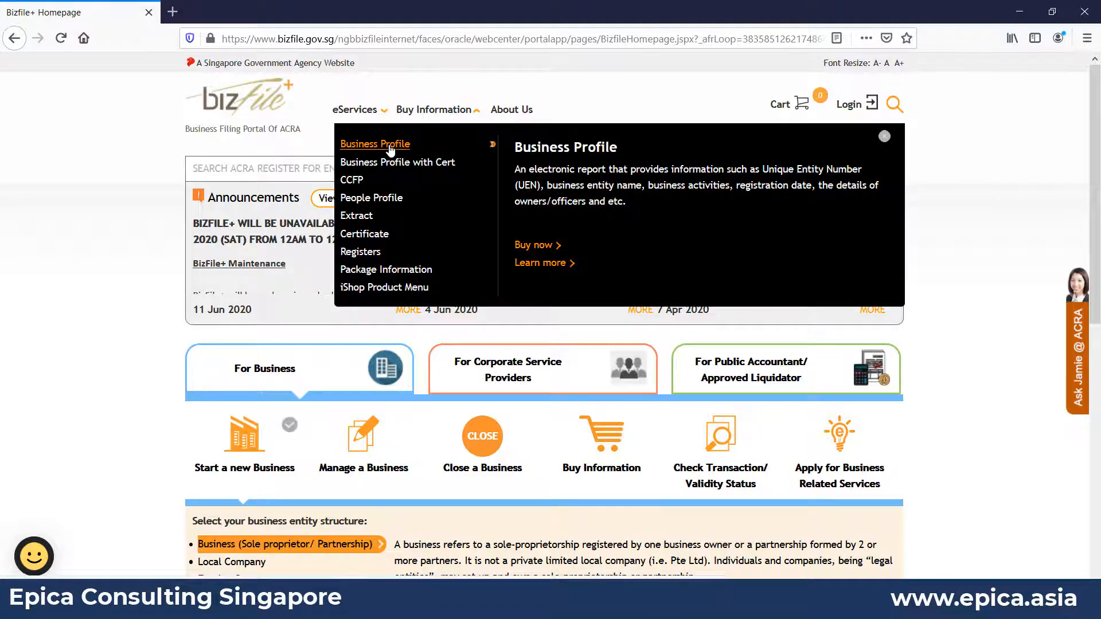
# - Search the Business Profile register for SINGAPORE AIRLINES and view the two matching entities
pyautogui.click(374, 144)
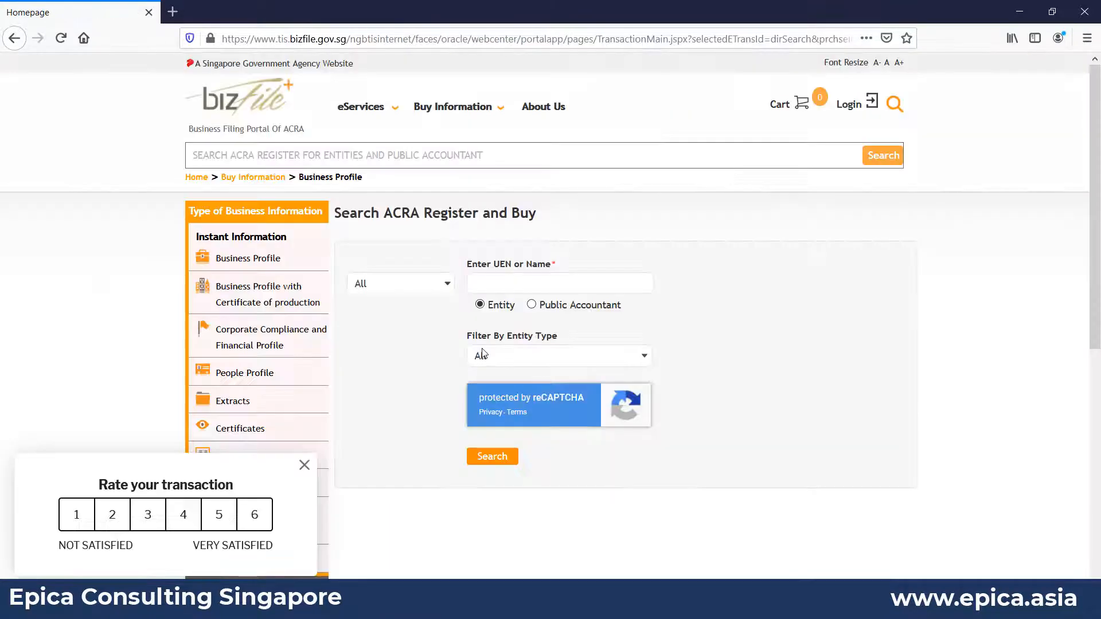
pyautogui.click(536, 283)
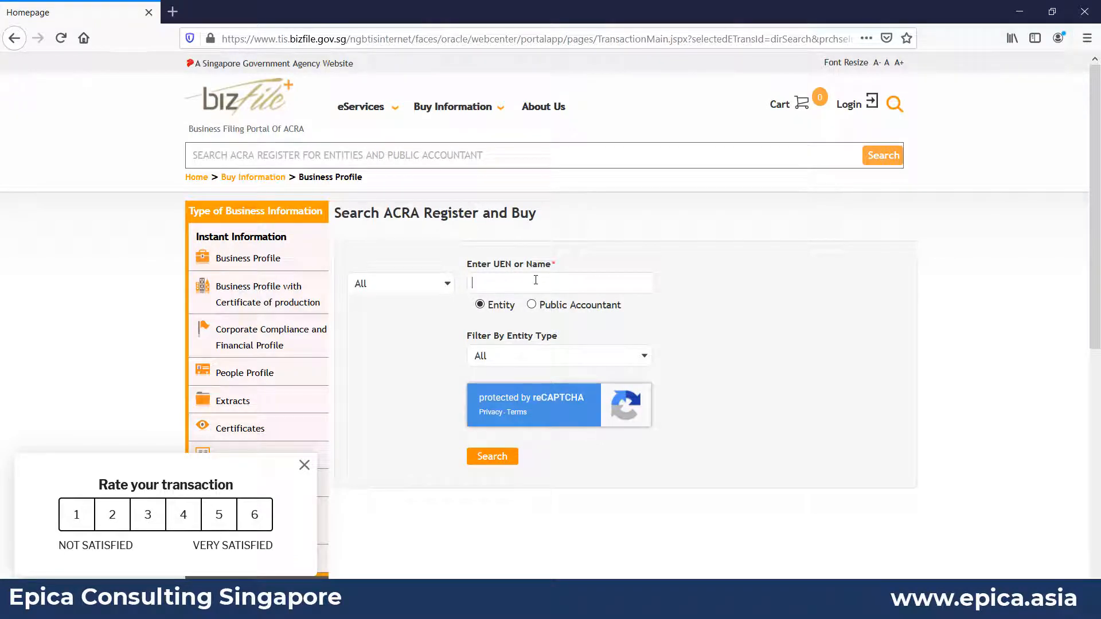
pyautogui.write('SINGAPORE AIRLINES')
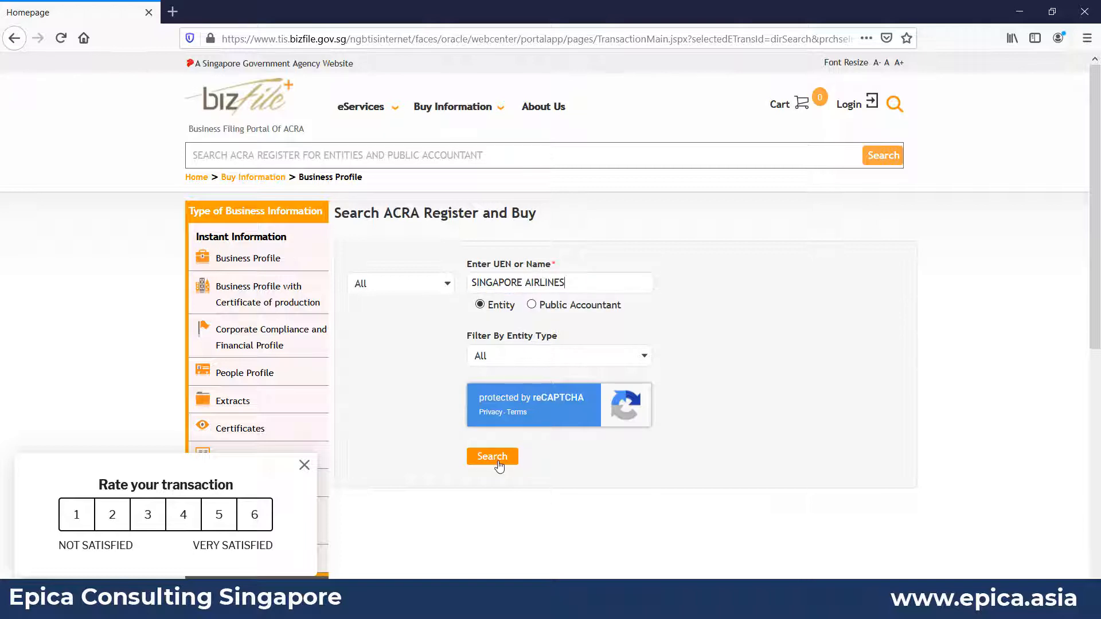
pyautogui.click(492, 457)
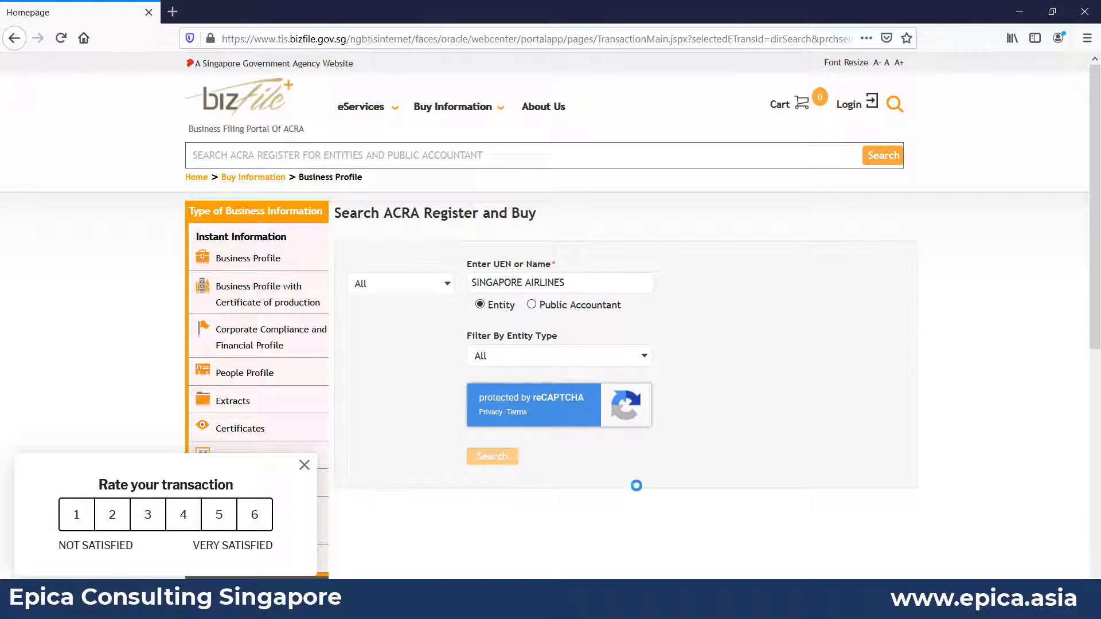
pyautogui.click(492, 457)
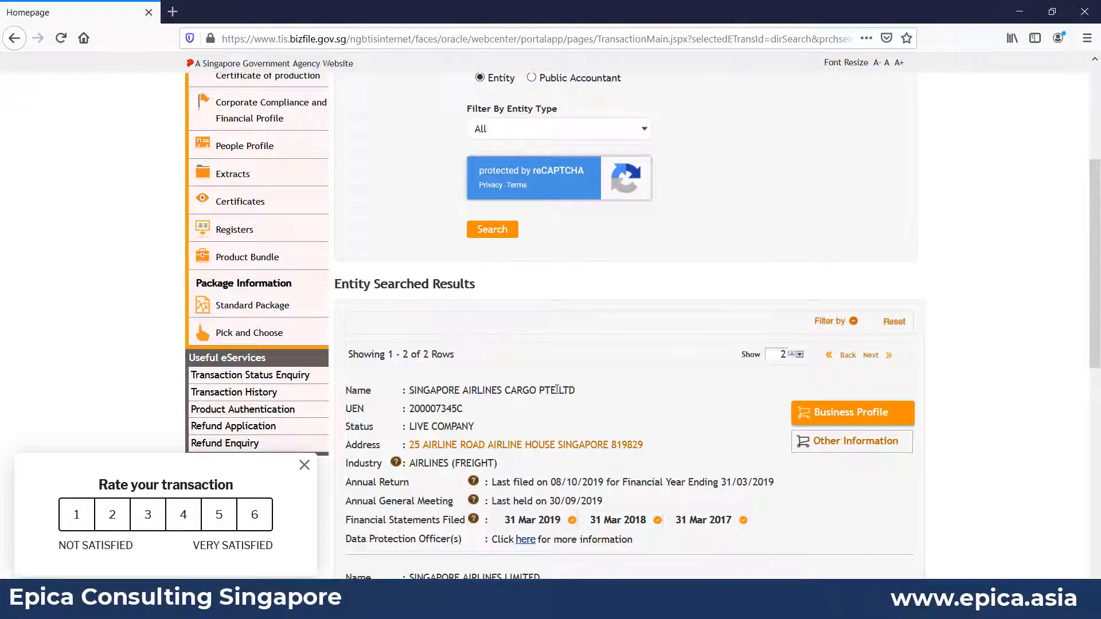
pyautogui.scroll(-3)
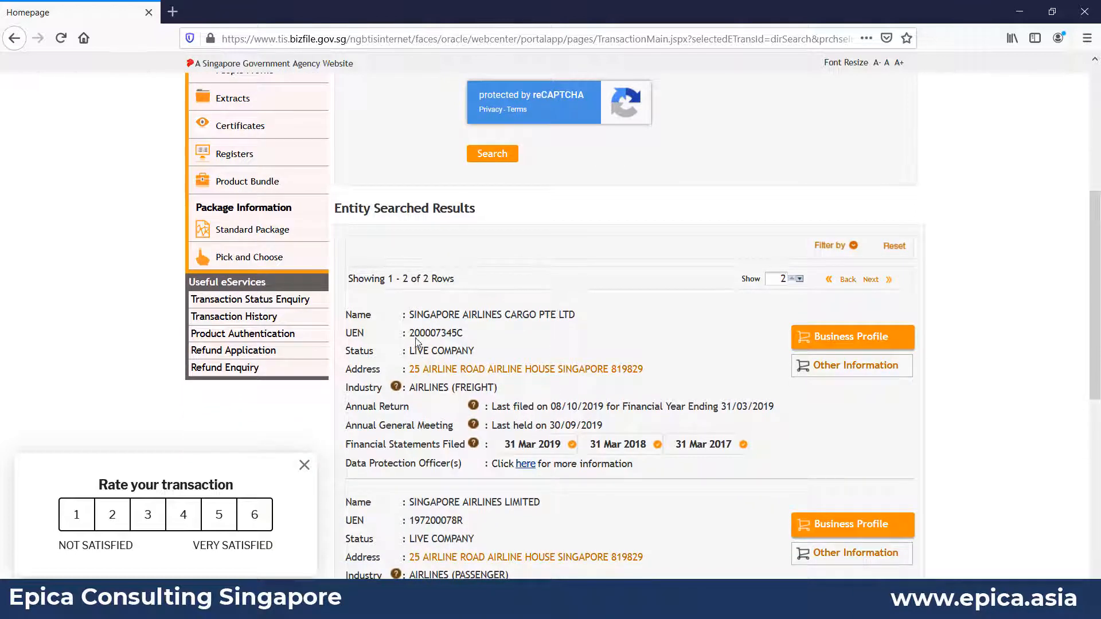
pyautogui.moveTo(424, 371)
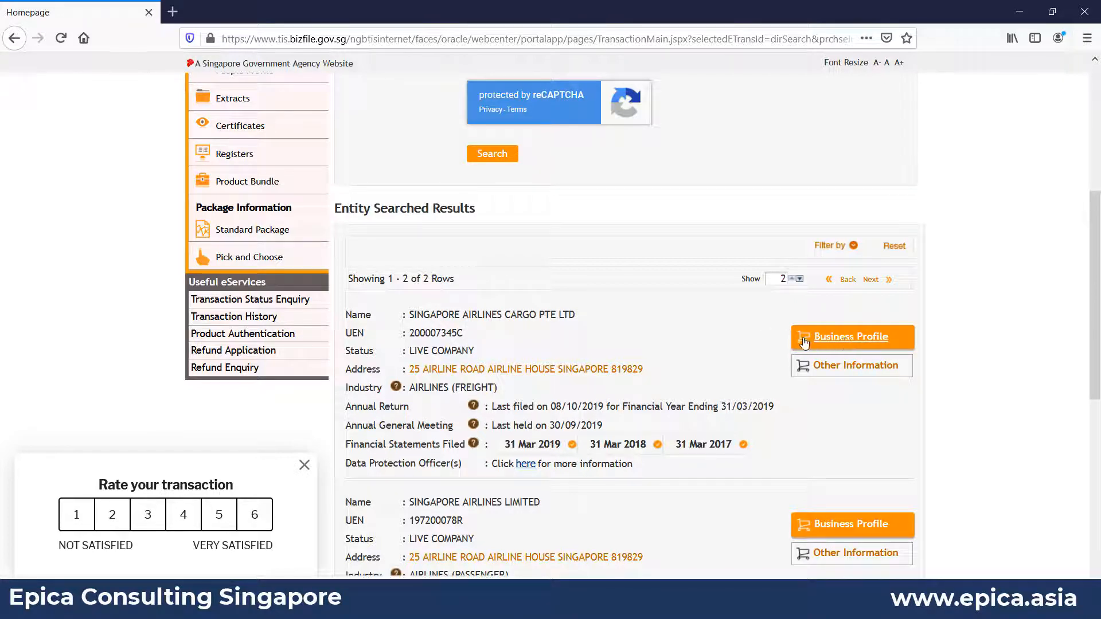
# - Add Singapore Airlines Cargo's Business Profile (SGD 5.50) to the cart and proceed to checkout
pyautogui.click(851, 338)
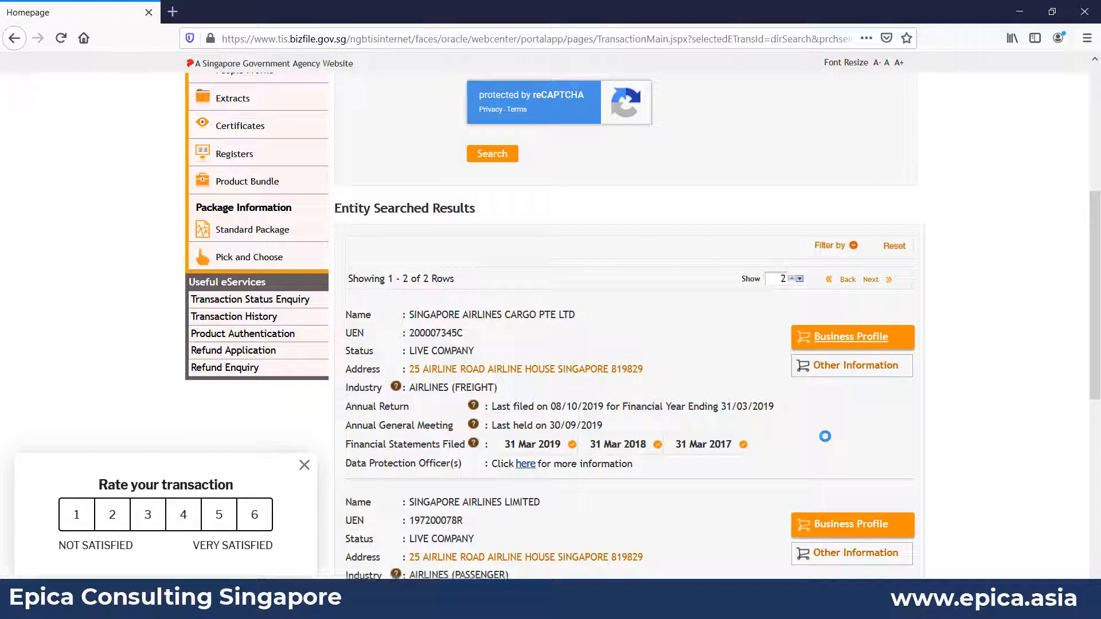
pyautogui.click(852, 338)
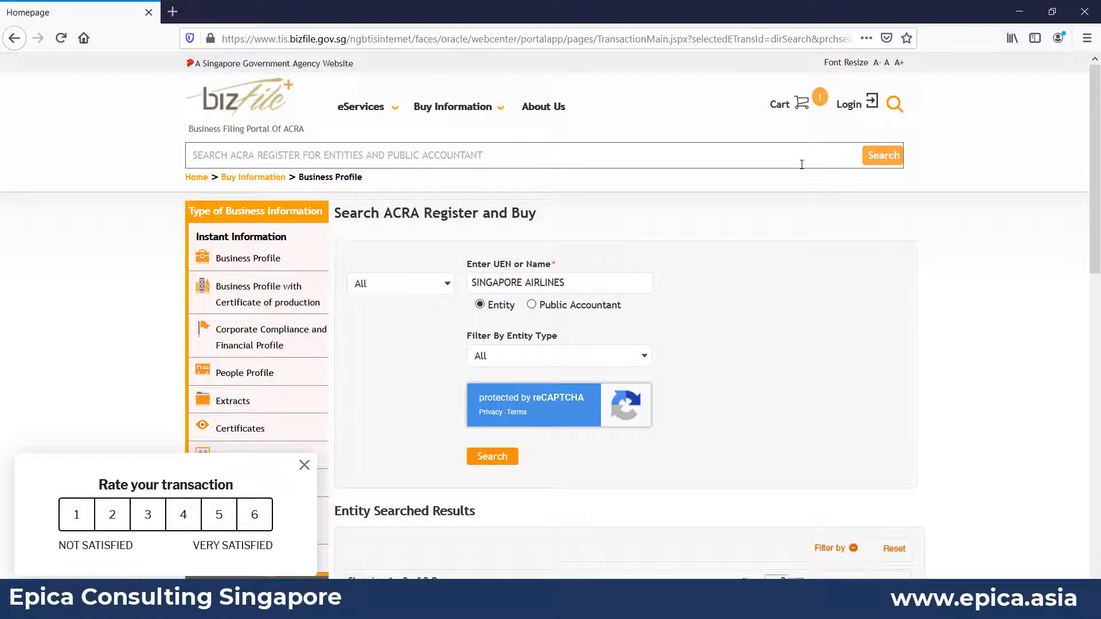
pyautogui.click(801, 102)
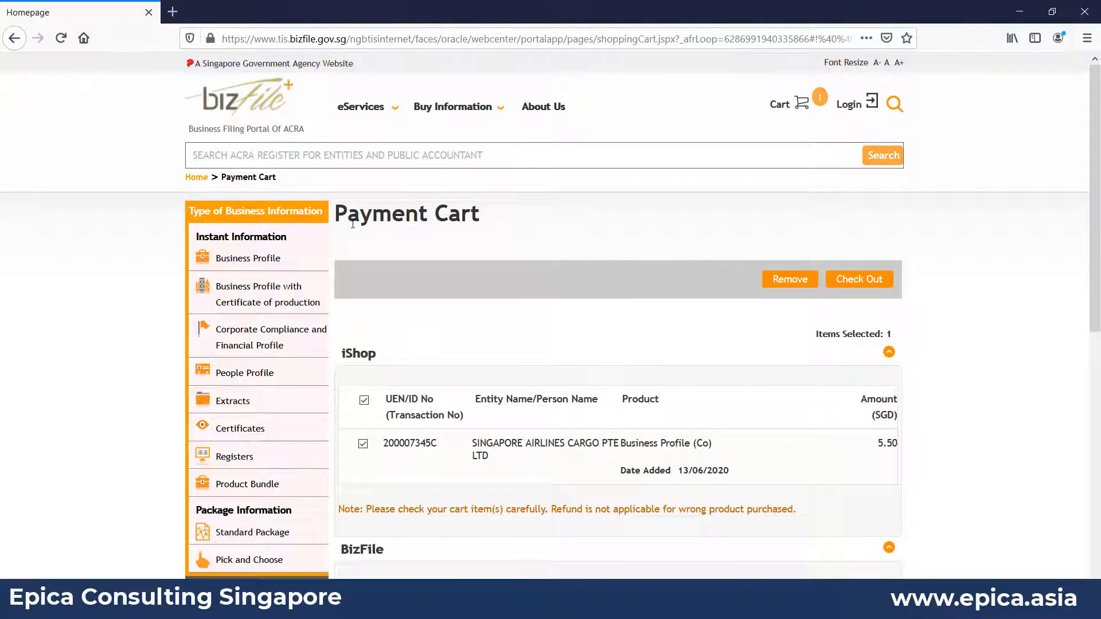
pyautogui.scroll(-3)
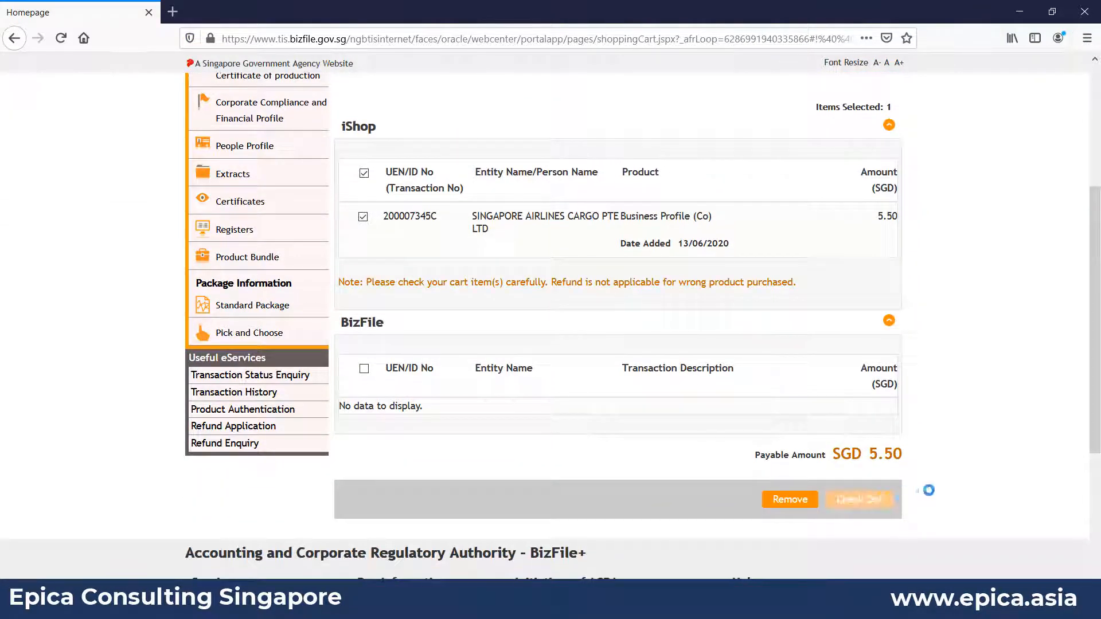
pyautogui.click(861, 500)
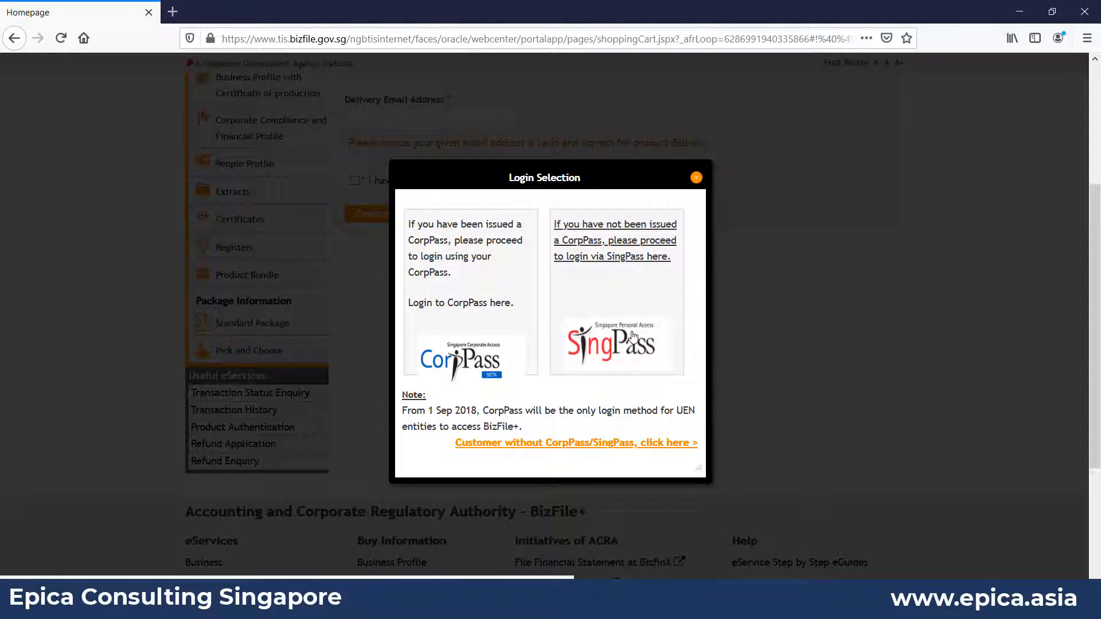
pyautogui.moveTo(553, 385)
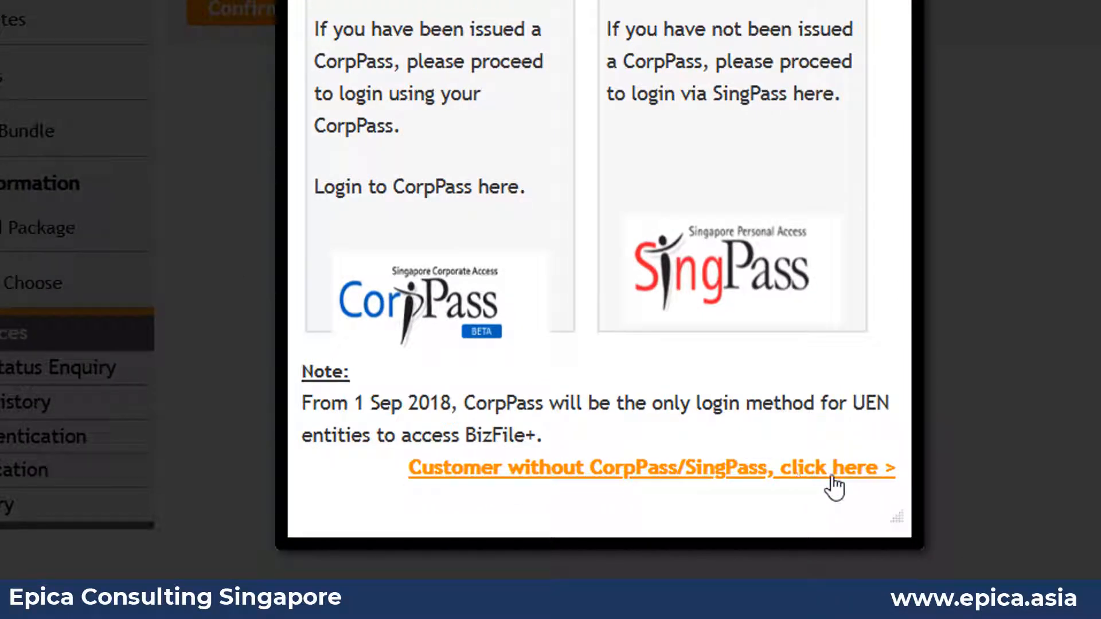
pyautogui.moveTo(674, 481)
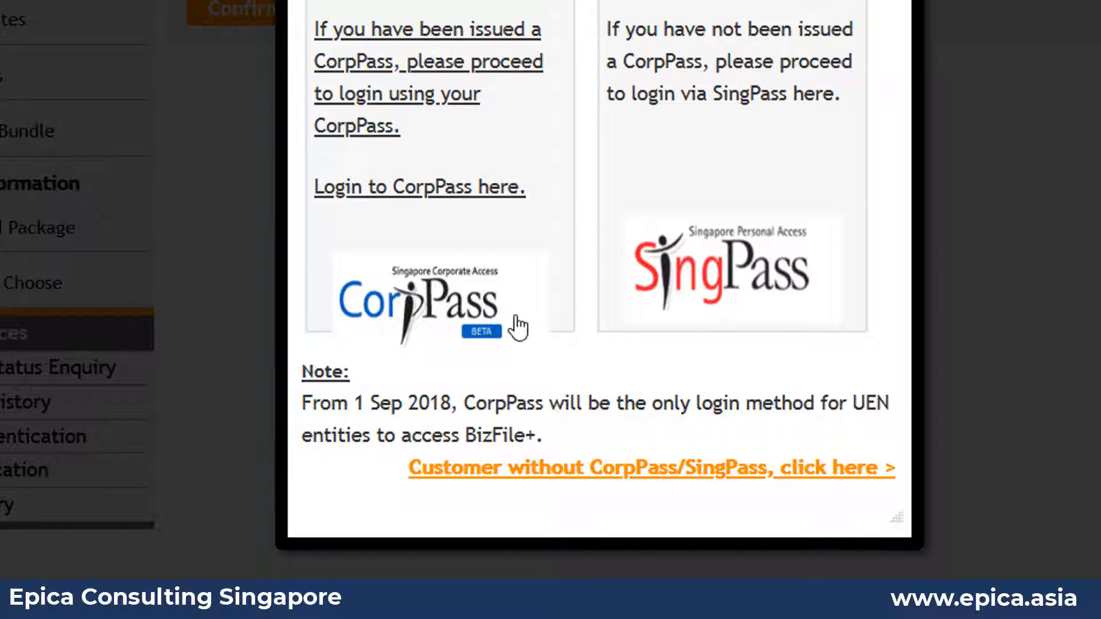
pyautogui.moveTo(668, 489)
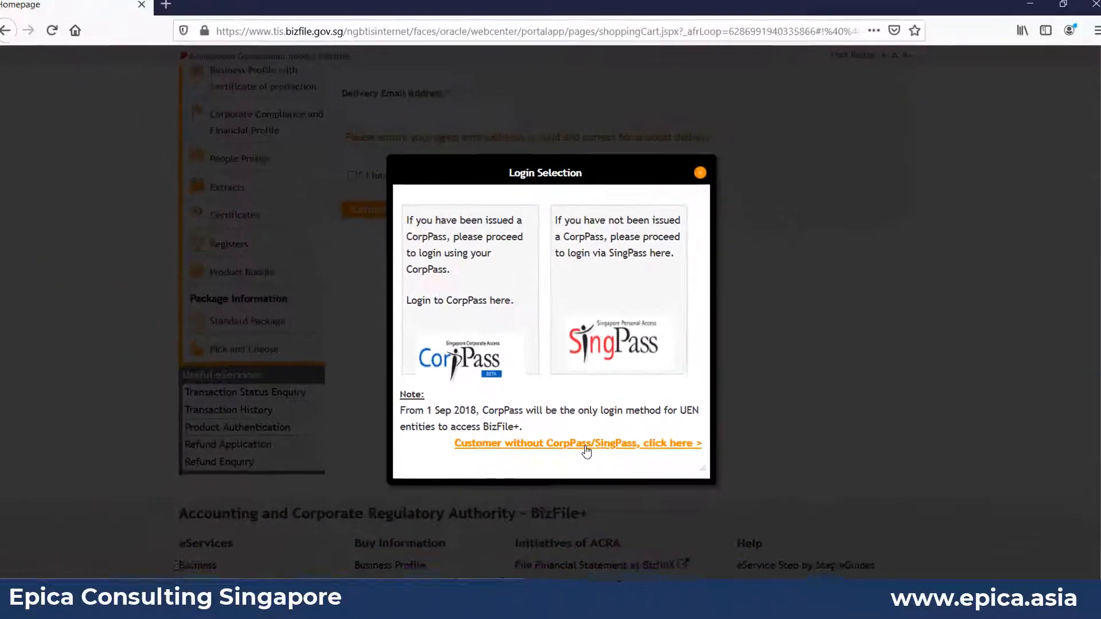
# - Continue as a customer without CorpPass/SingPass, accept the terms and confirm requestor details for SGD 5.50
pyautogui.click(579, 443)
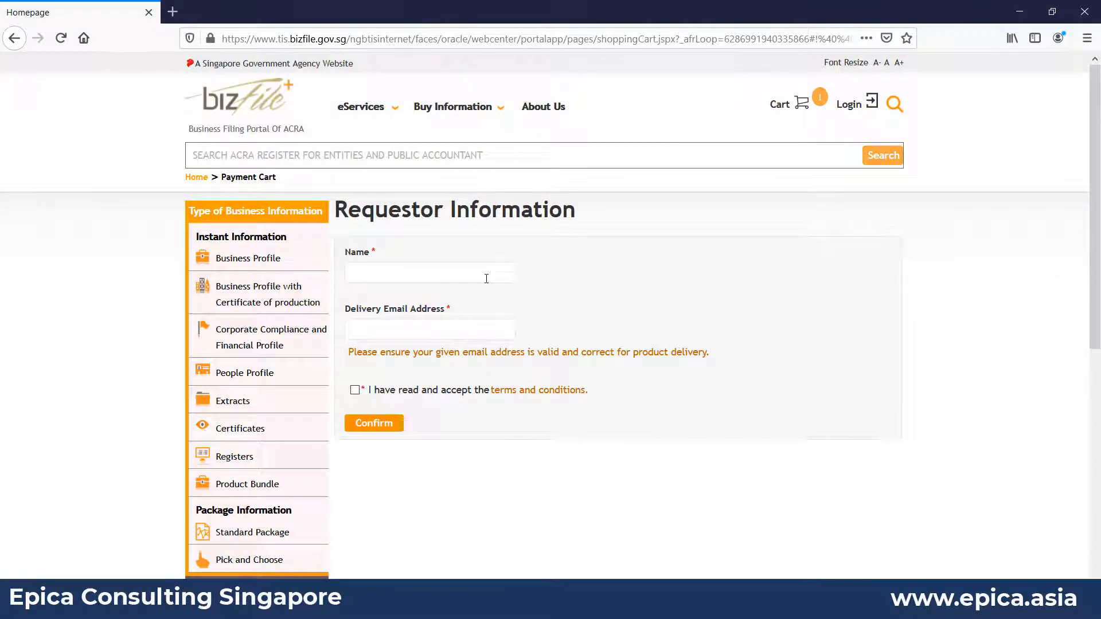
pyautogui.click(429, 273)
pyautogui.write('ABC')
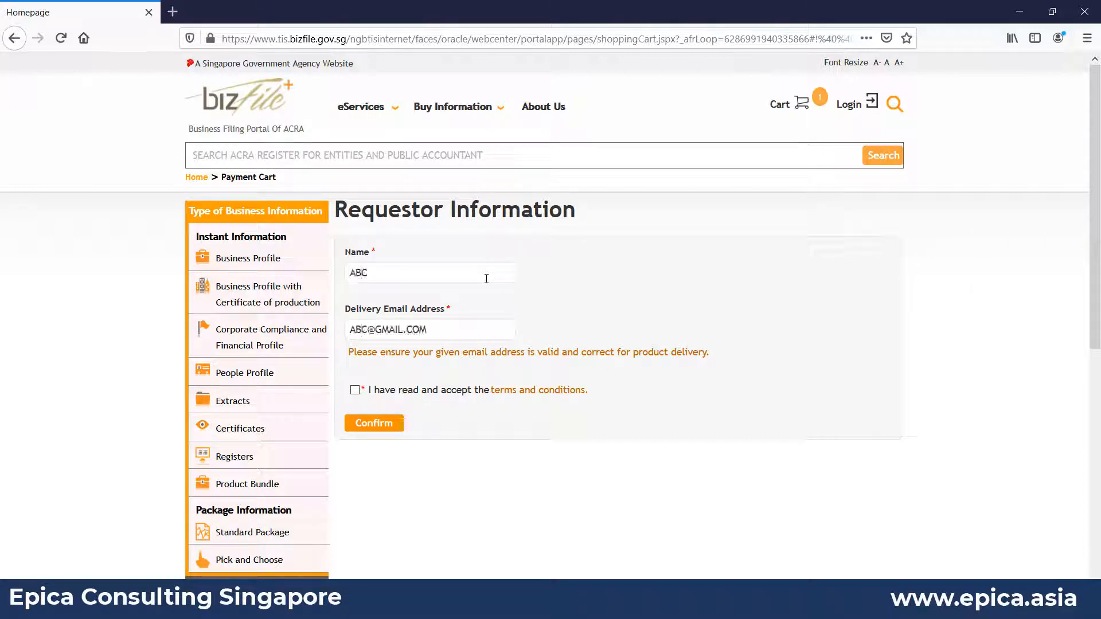
pyautogui.click(356, 390)
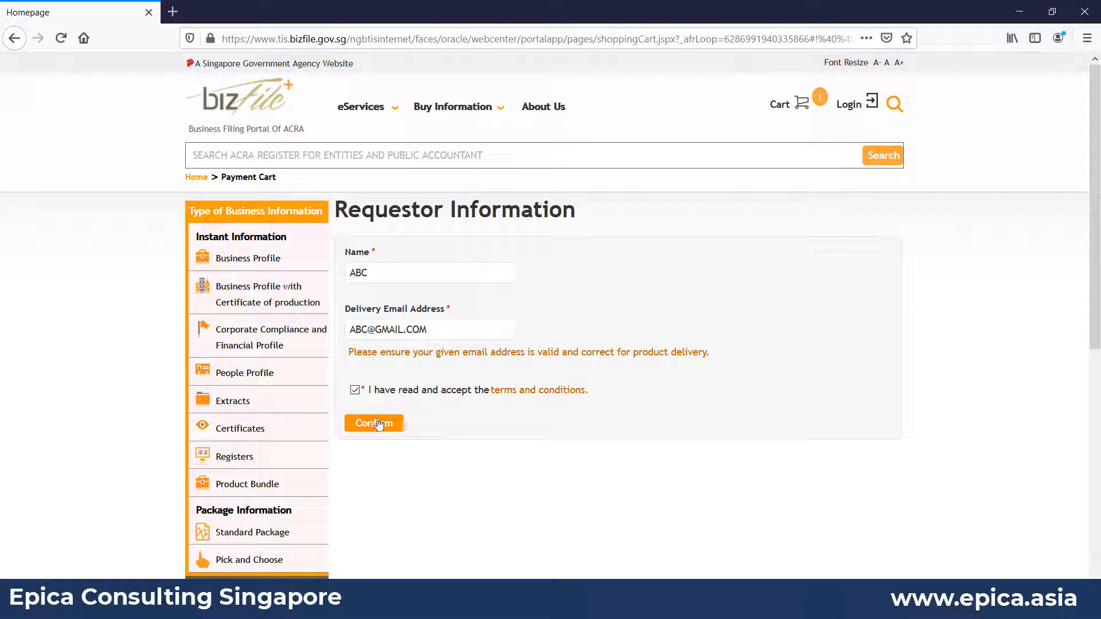
pyautogui.click(374, 423)
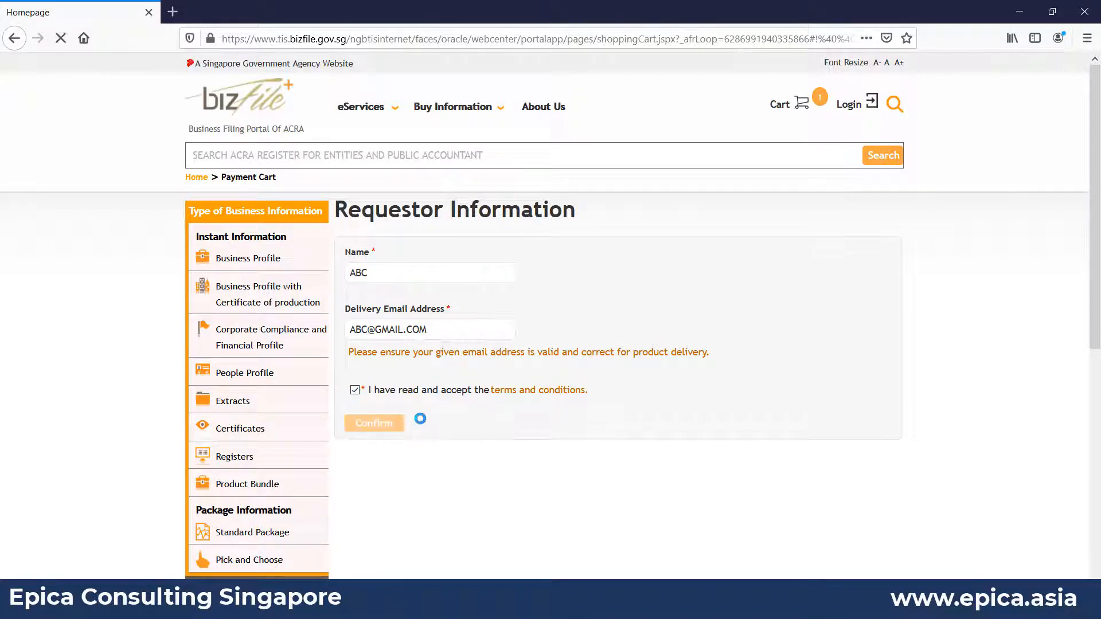
pyautogui.click(374, 422)
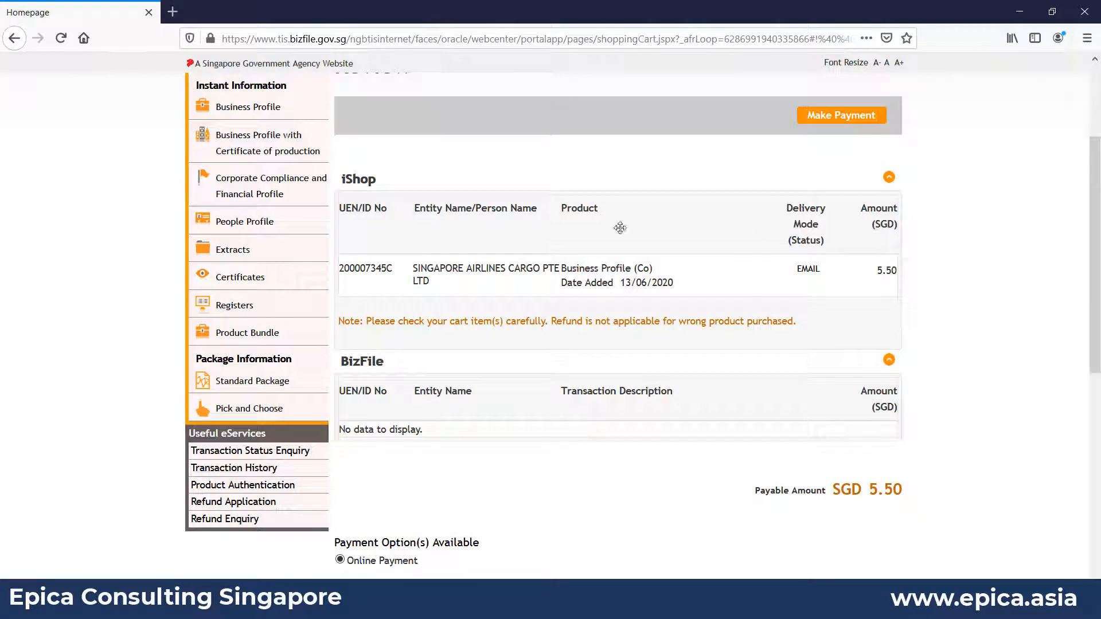
pyautogui.moveTo(656, 287)
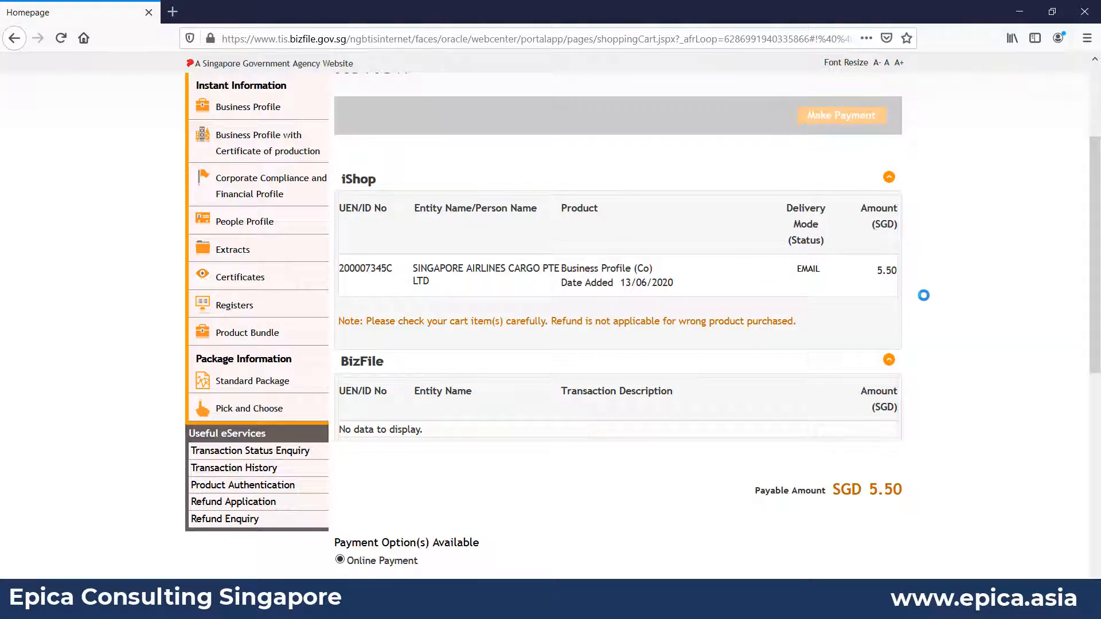
pyautogui.click(842, 115)
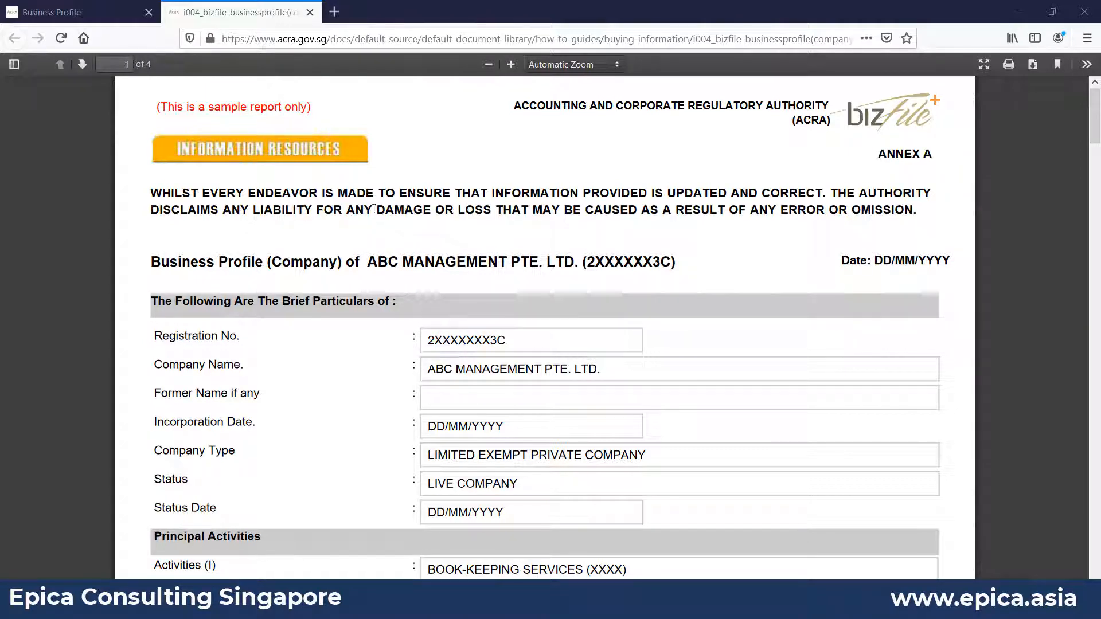
pyautogui.scroll(-3)
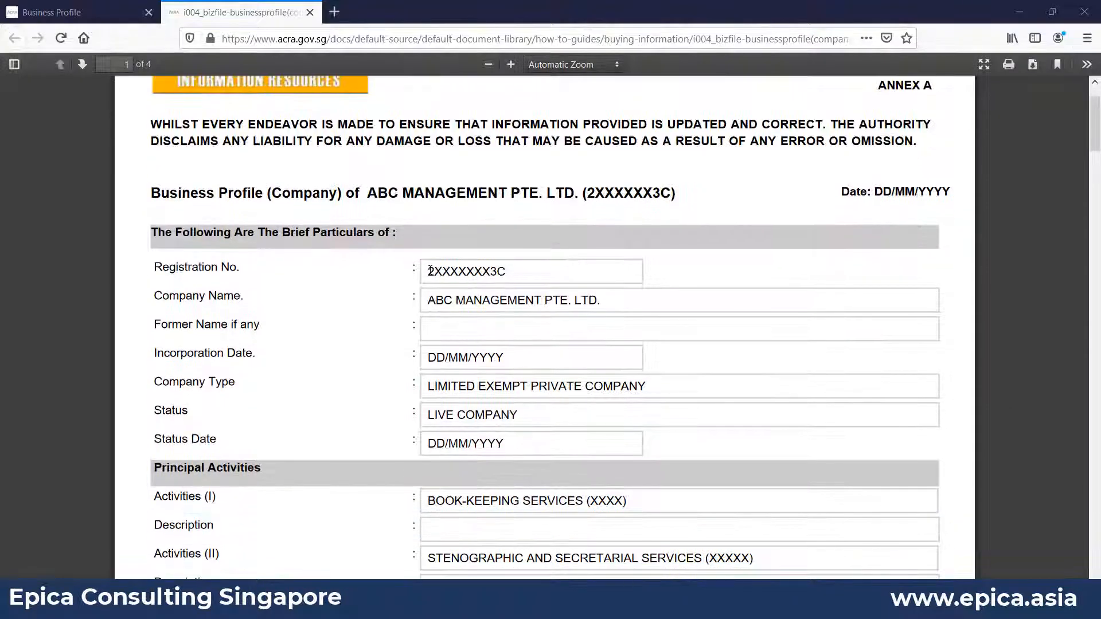
pyautogui.scroll(-3)
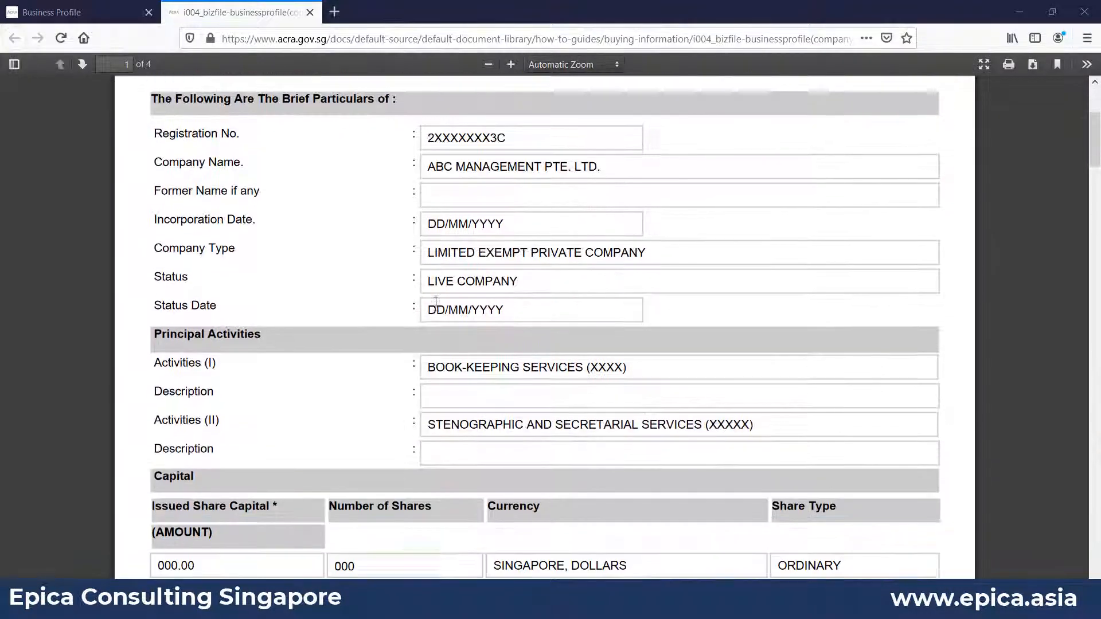
pyautogui.scroll(-3)
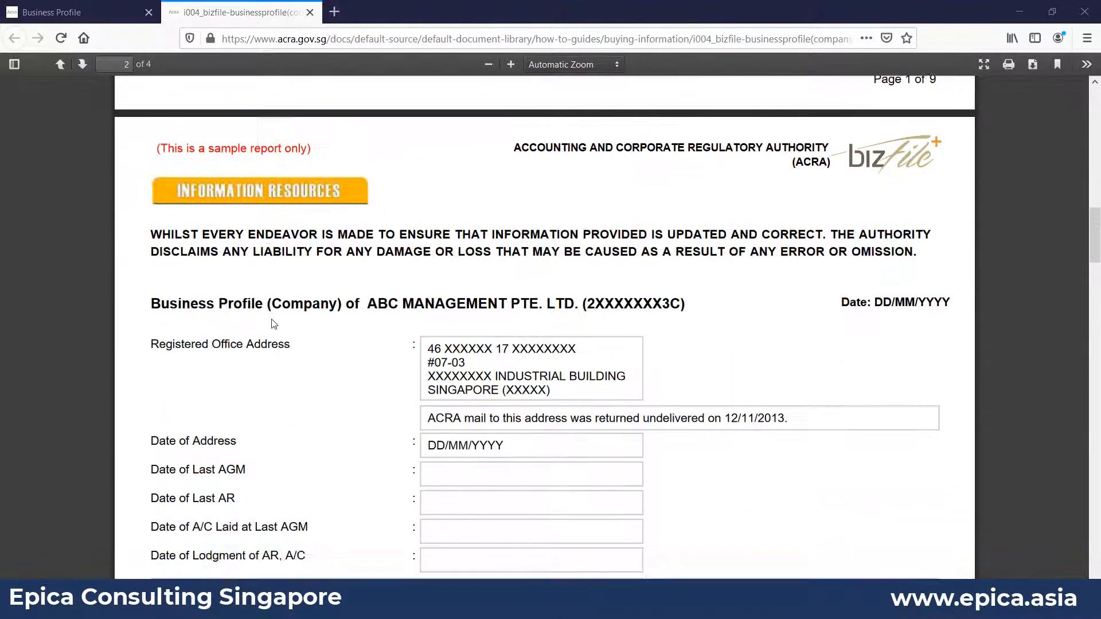
pyautogui.scroll(-3)
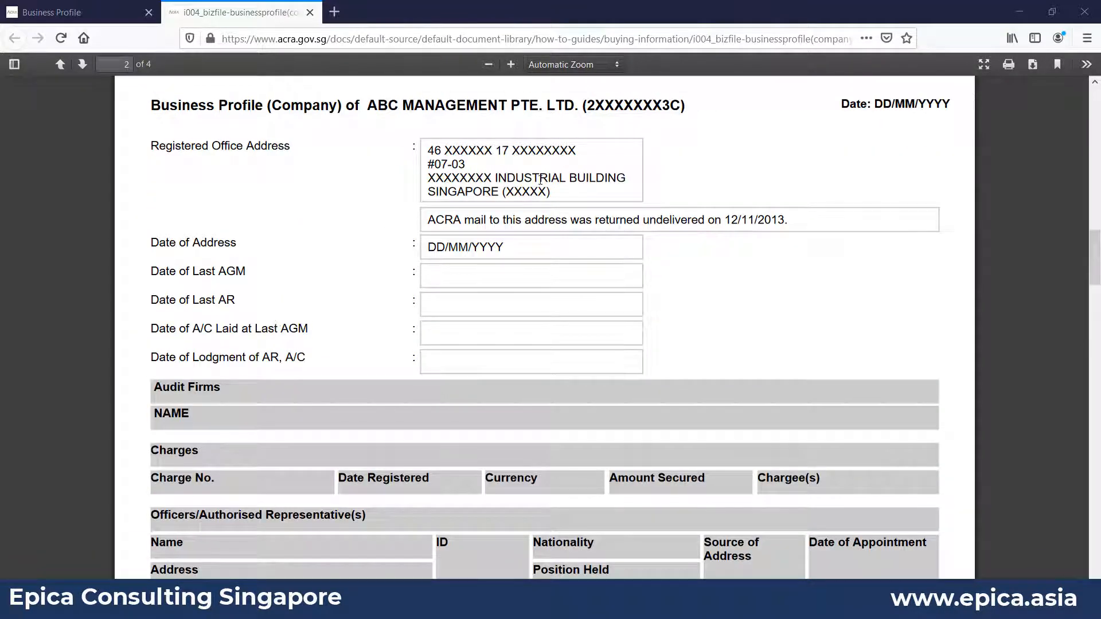
pyautogui.scroll(-3)
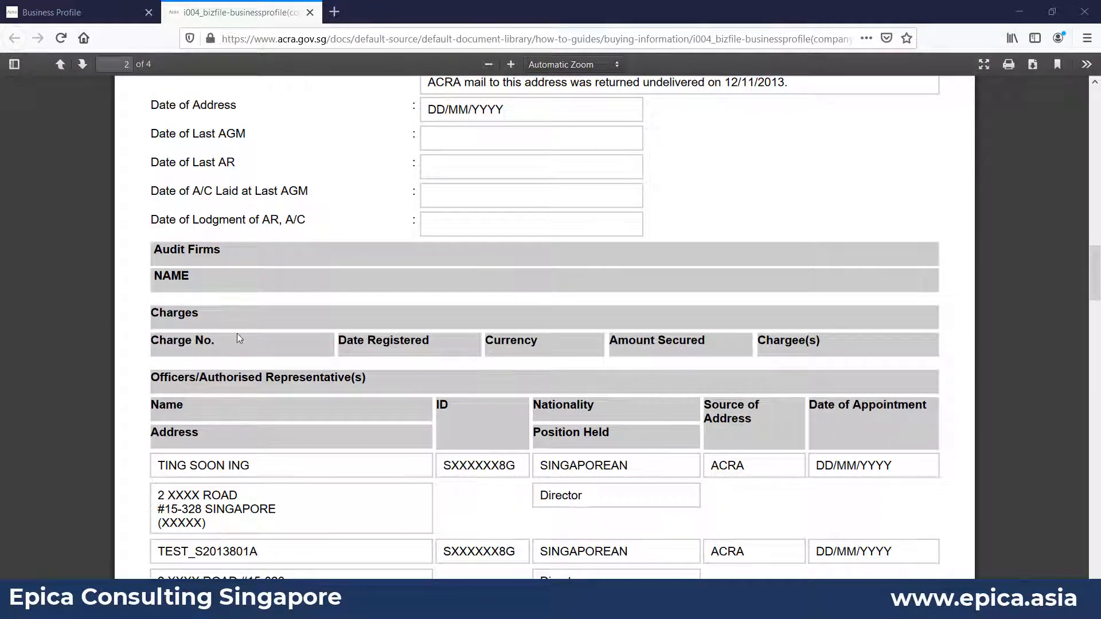
pyautogui.scroll(-3)
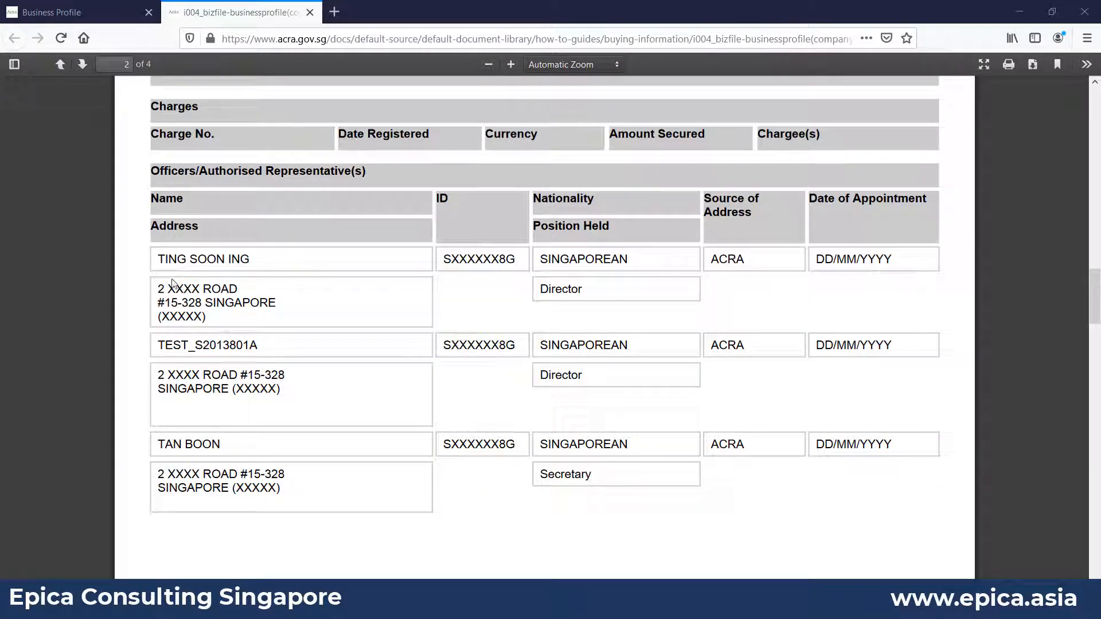
pyautogui.moveTo(225, 270)
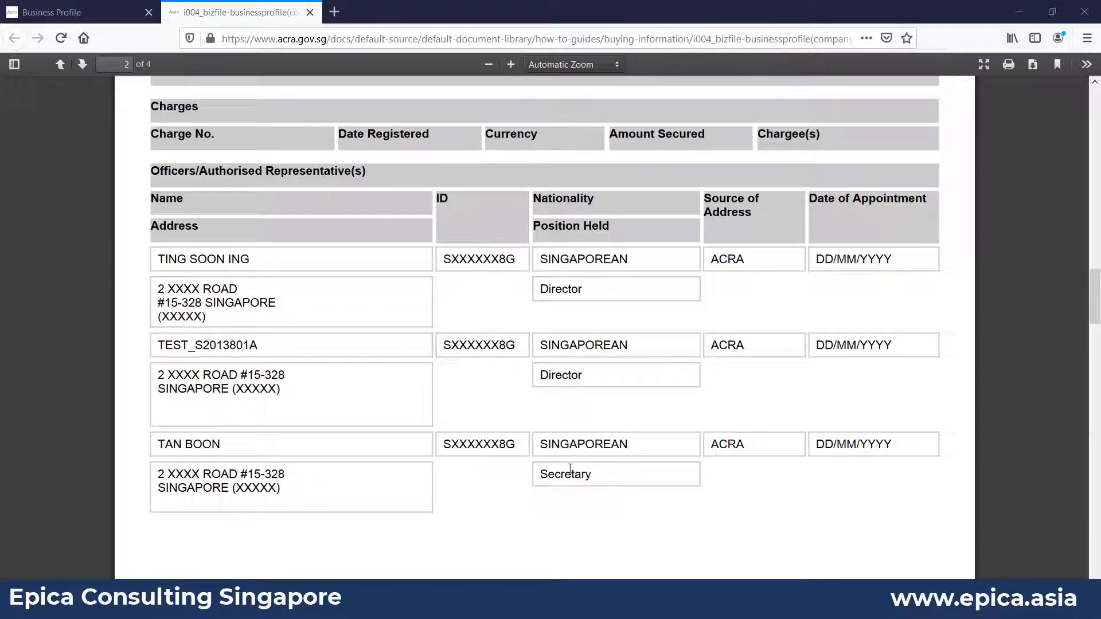
pyautogui.moveTo(266, 430)
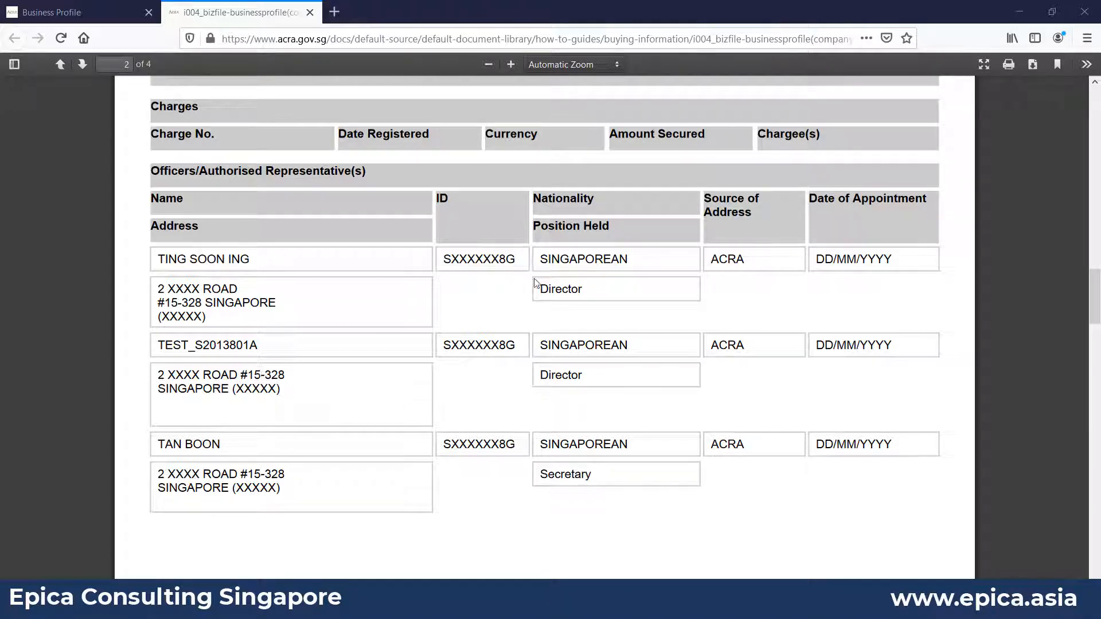
pyautogui.scroll(-3)
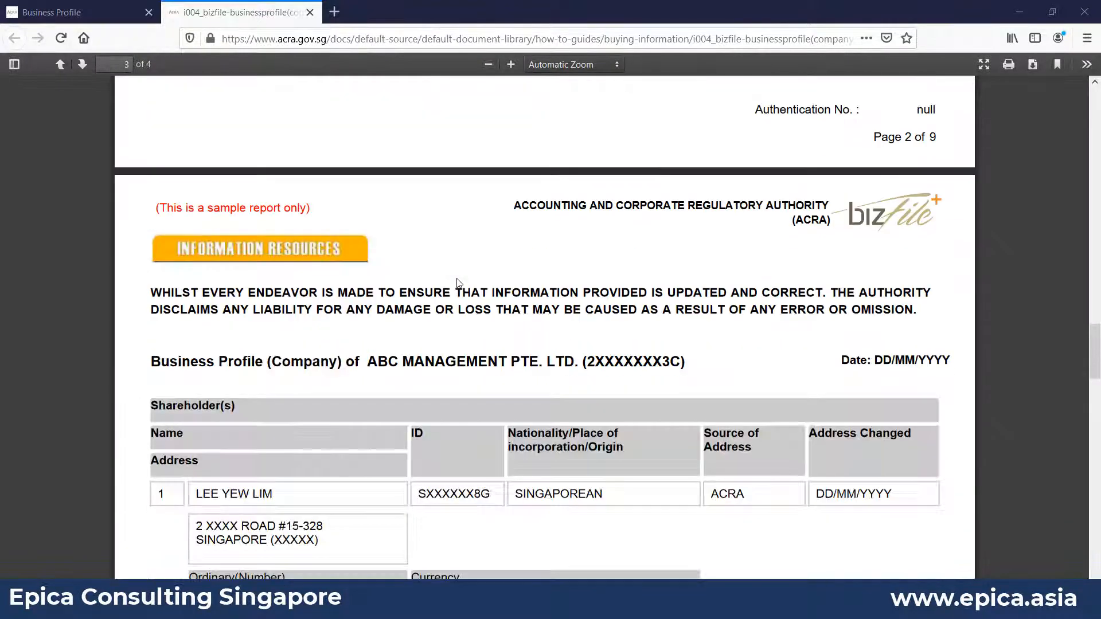
pyautogui.scroll(-3)
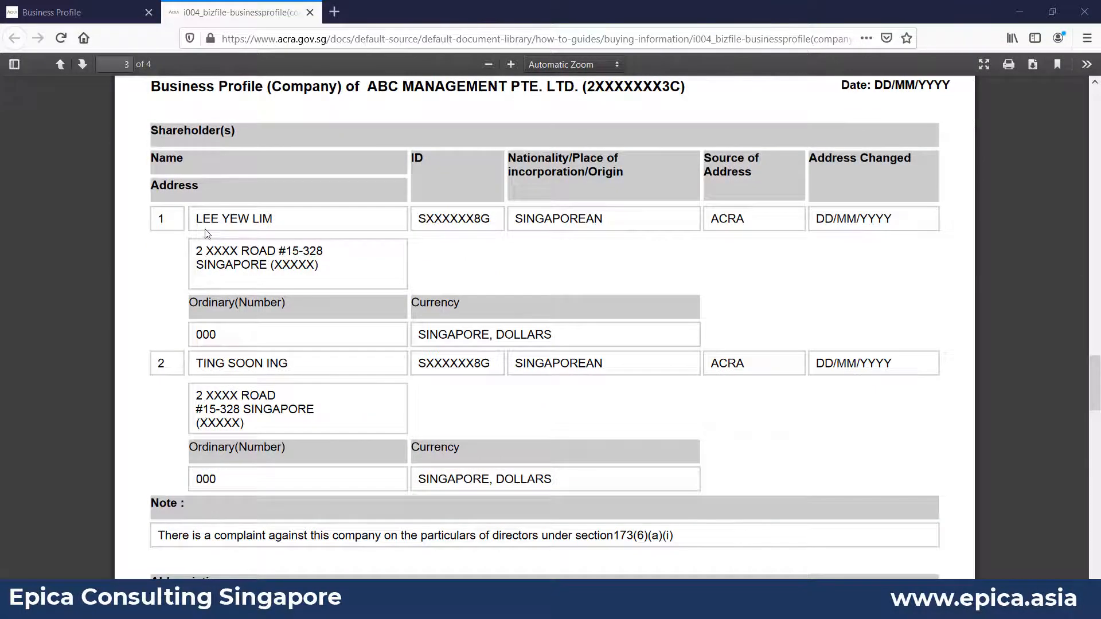
pyautogui.scroll(-3)
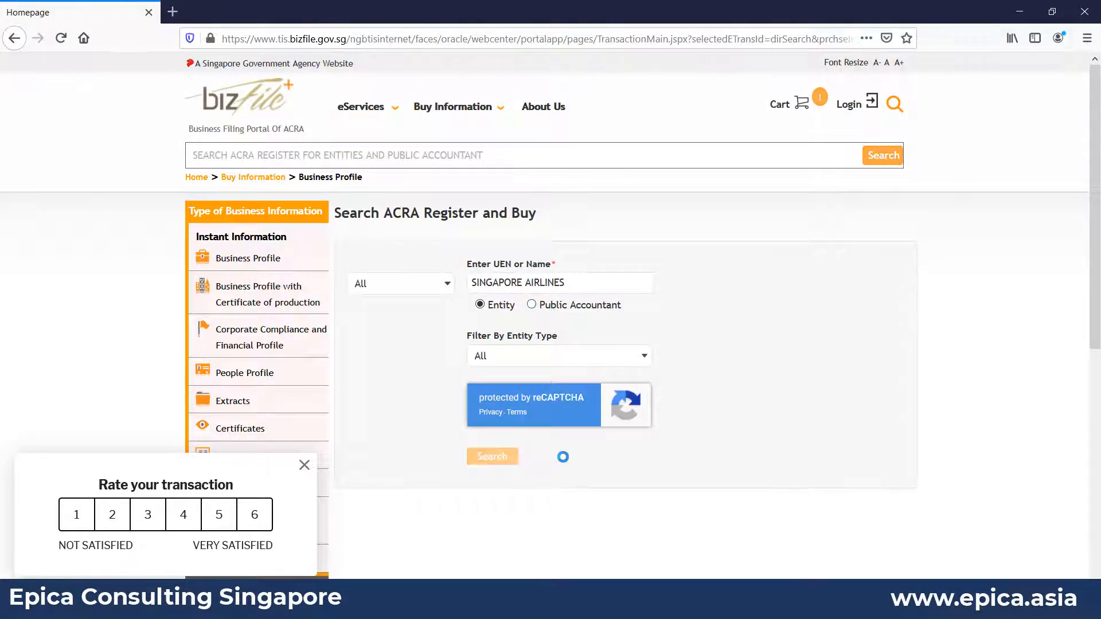
# - Rerun the SINGAPORE AIRLINES entity search to show Singapore Airlines Cargo's products again
pyautogui.click(492, 456)
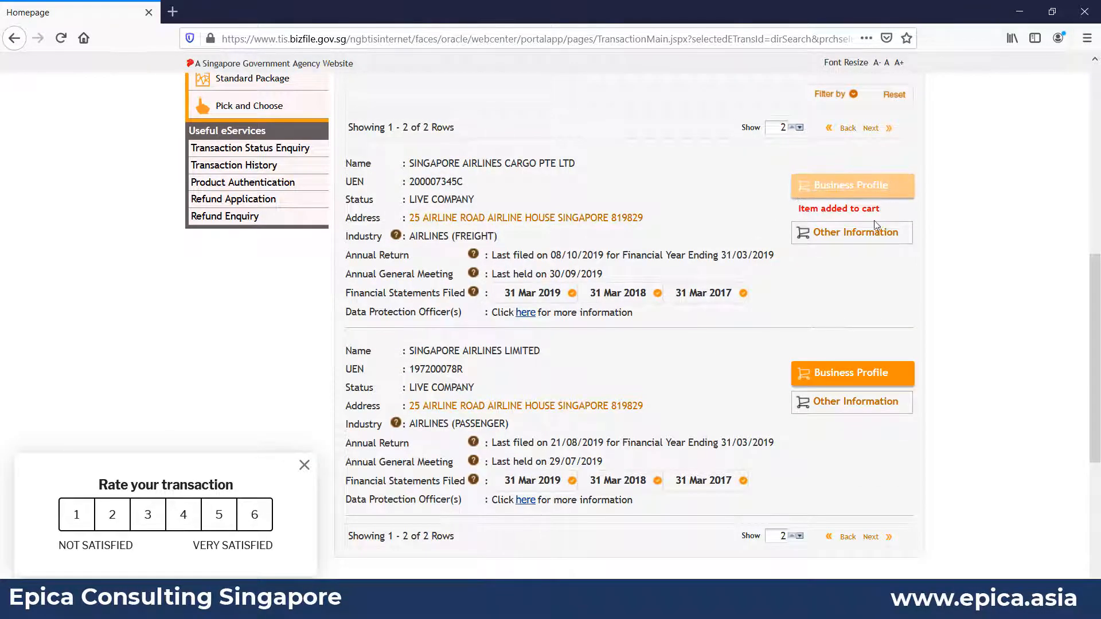
pyautogui.moveTo(849, 236)
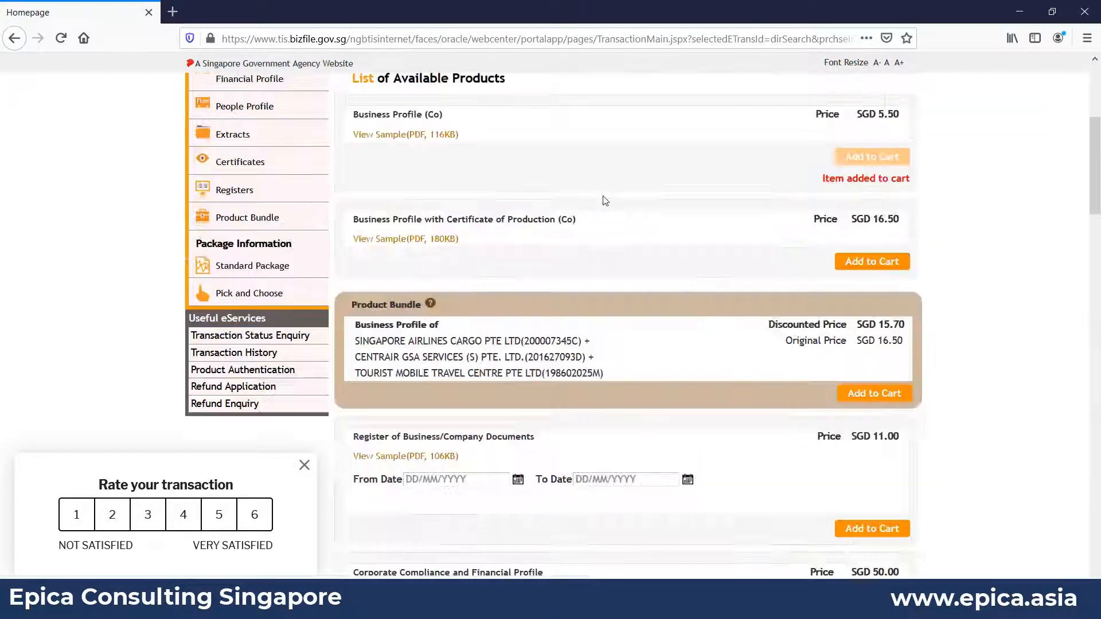
# - Add the Corporate Compliance and Financial Profile (SGD 50.00) to the cart
pyautogui.scroll(-3)
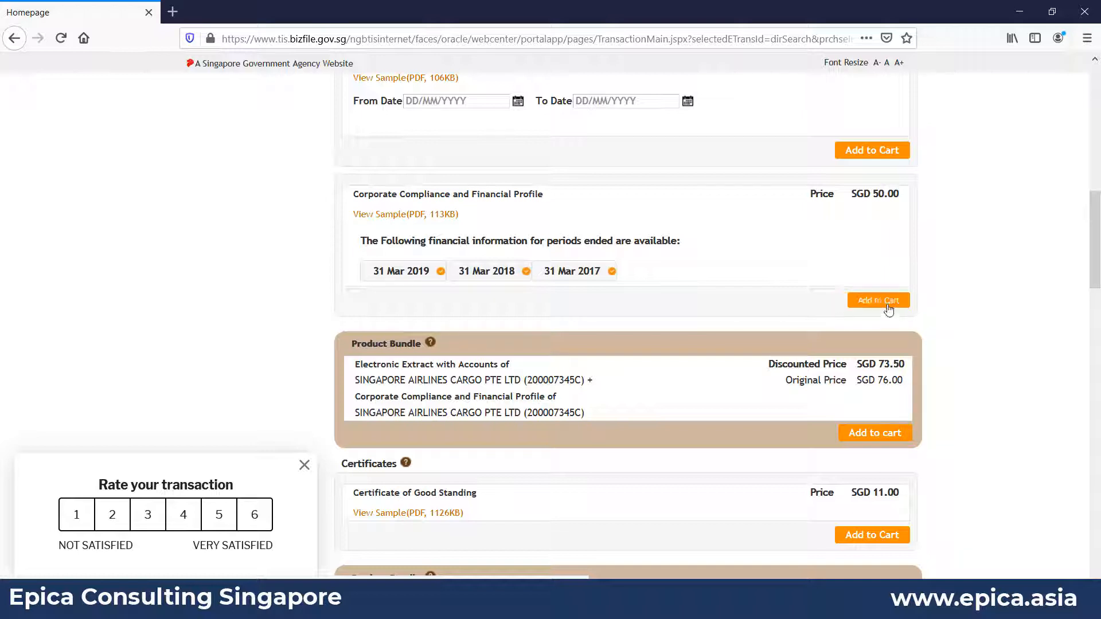
pyautogui.click(878, 300)
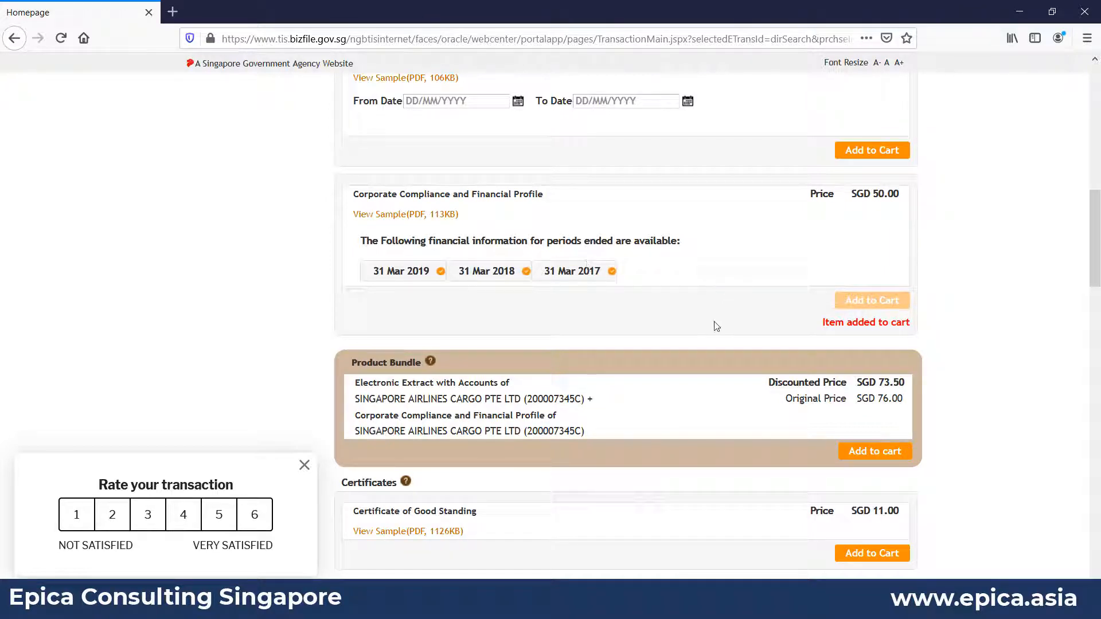
pyautogui.scroll(3)
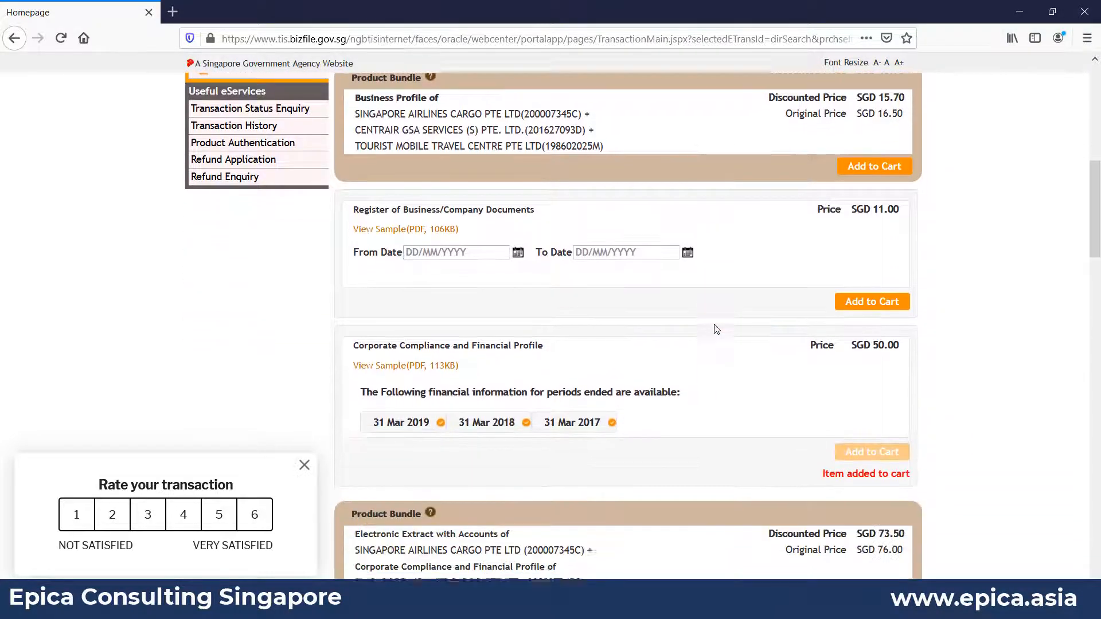
pyautogui.scroll(-3)
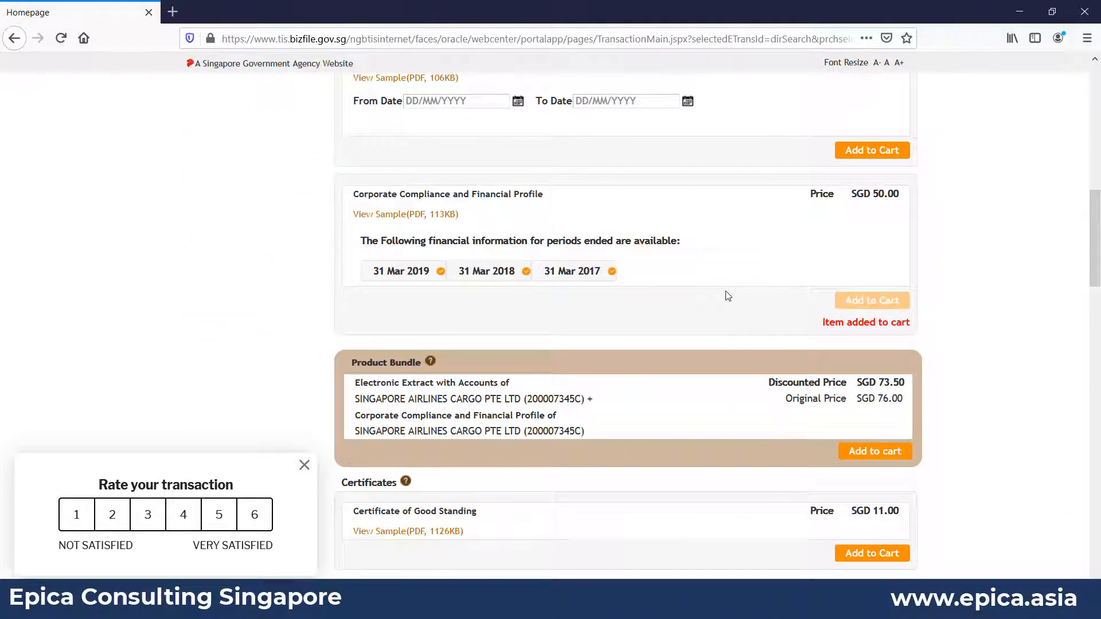
# - Read the sample Corporate Compliance and Financial Profile PDF down to its officers and shareholders section
pyautogui.click(405, 214)
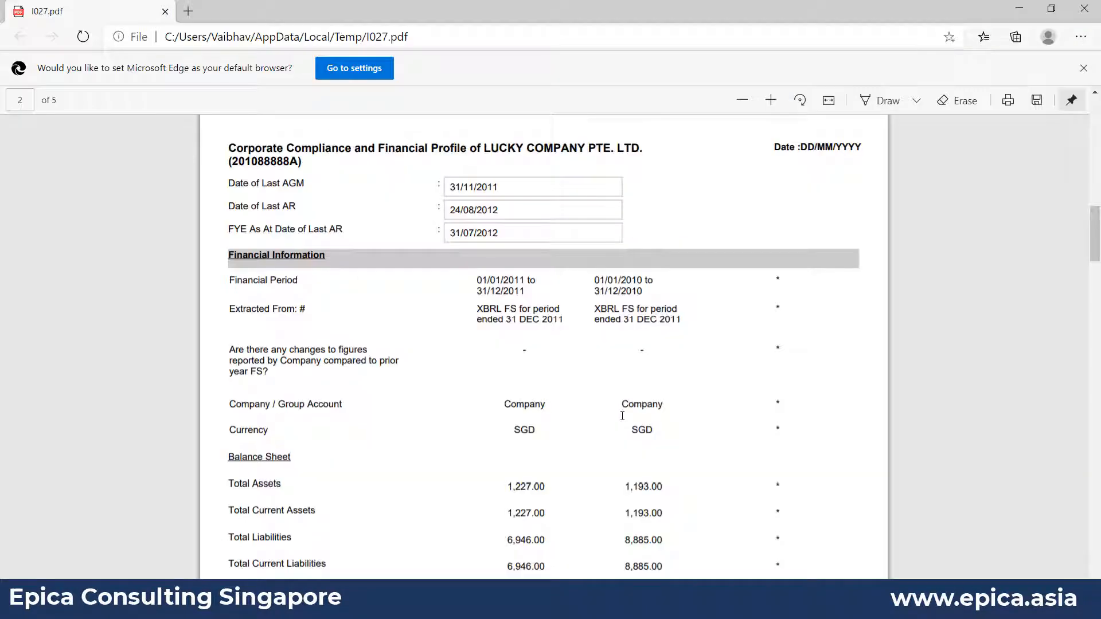
pyautogui.scroll(-3)
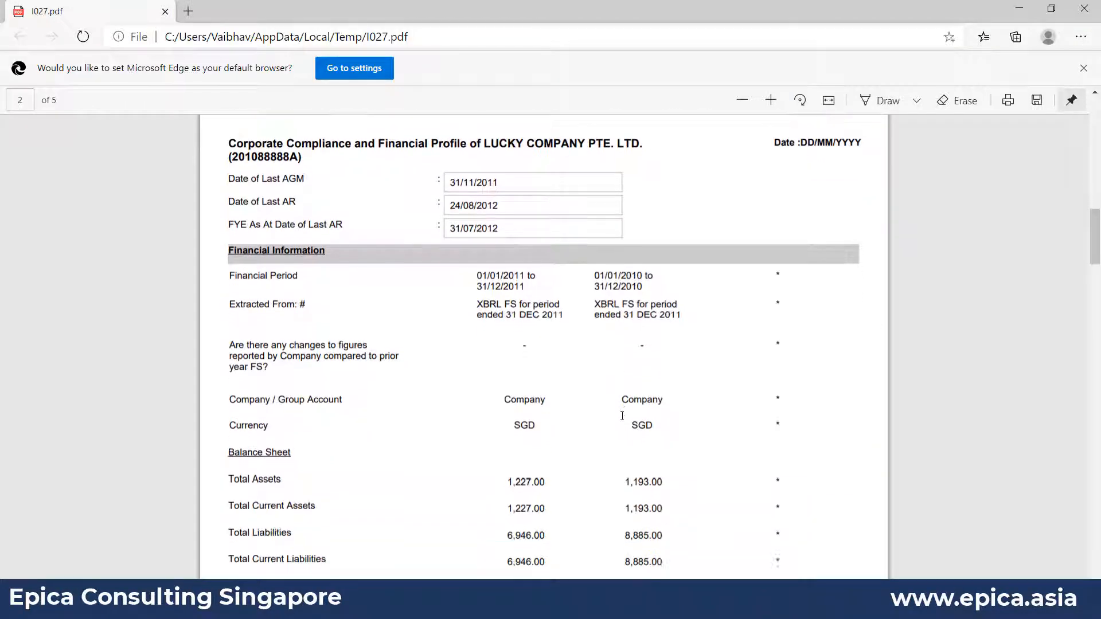
pyautogui.scroll(-3)
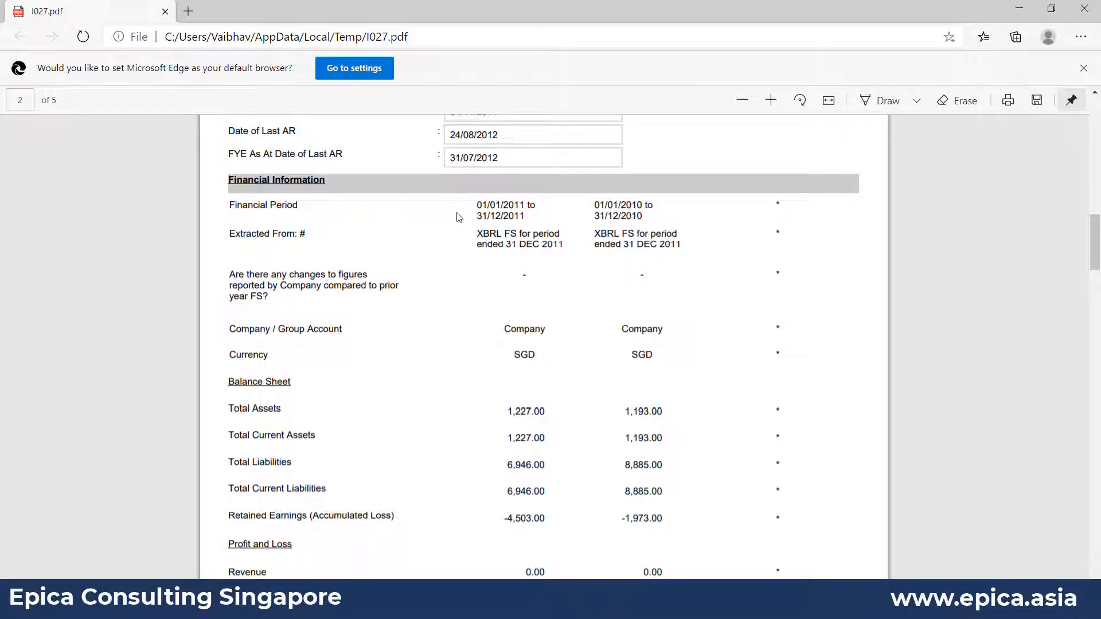
pyautogui.scroll(3)
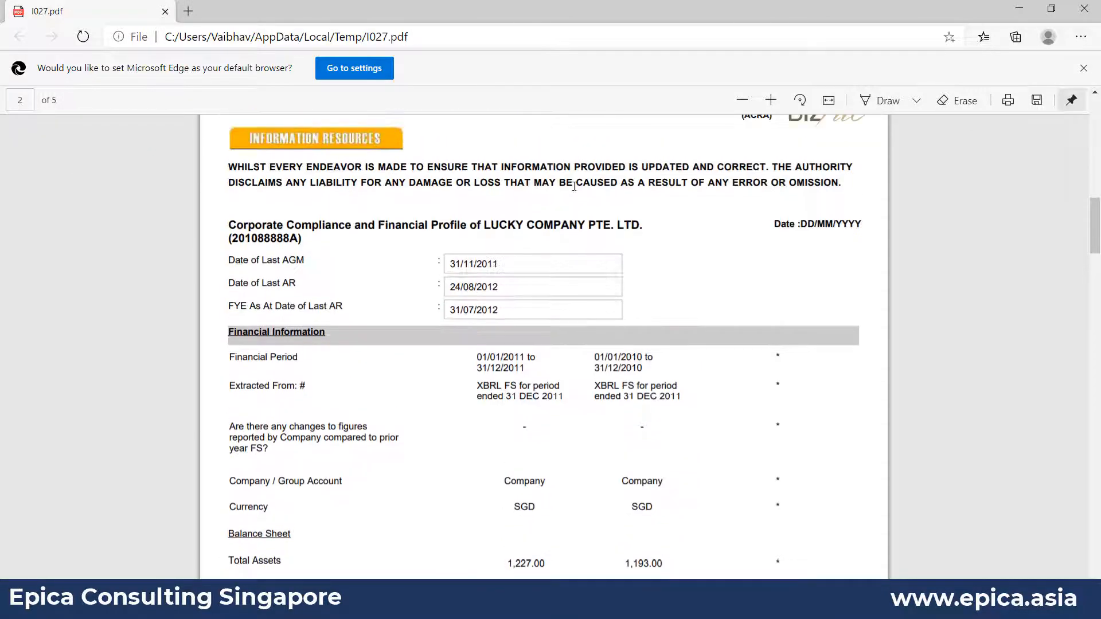
pyautogui.scroll(-3)
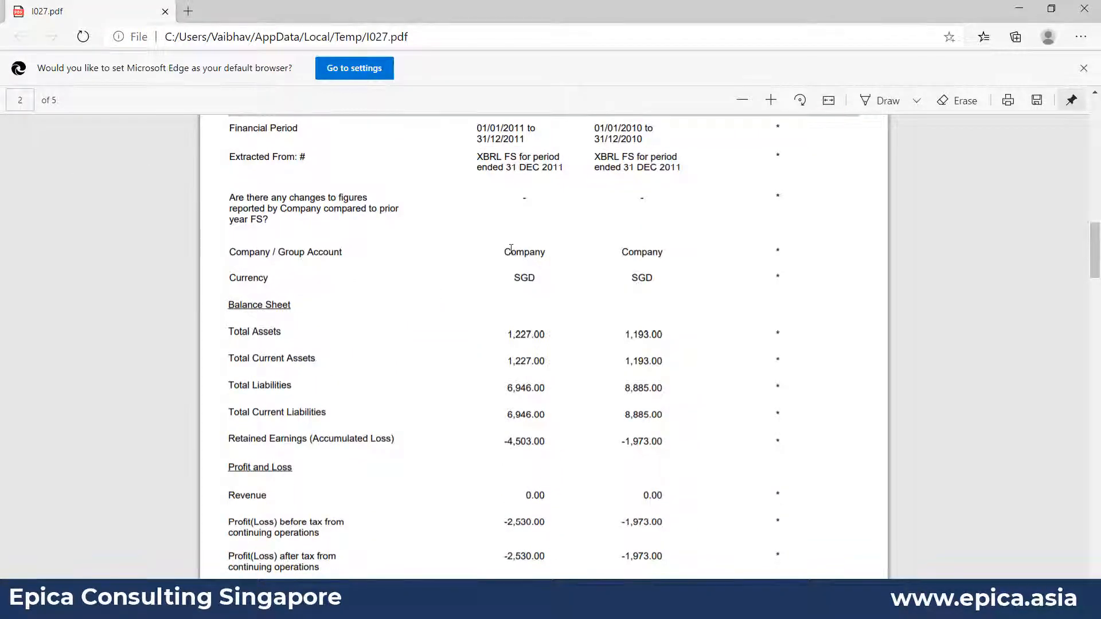
pyautogui.scroll(-3)
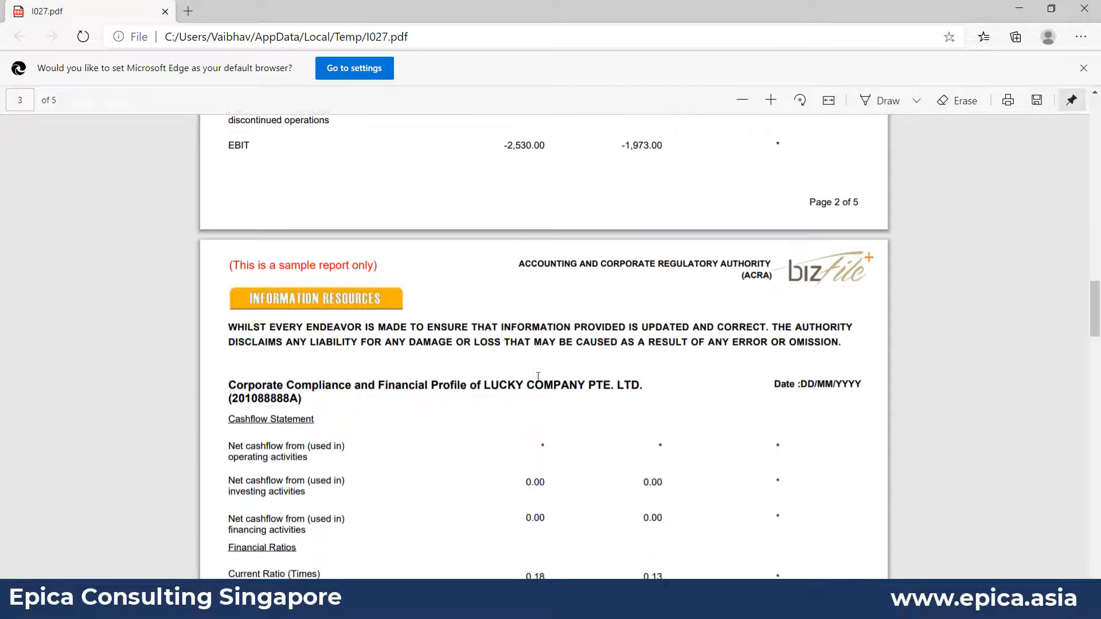
pyautogui.scroll(-3)
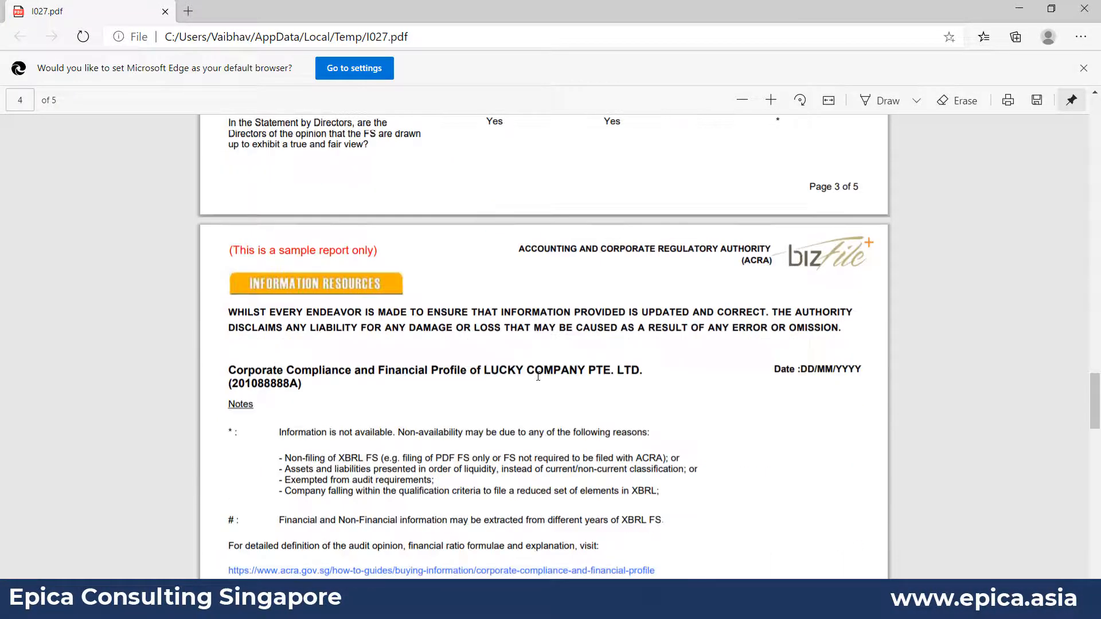
pyautogui.scroll(-3)
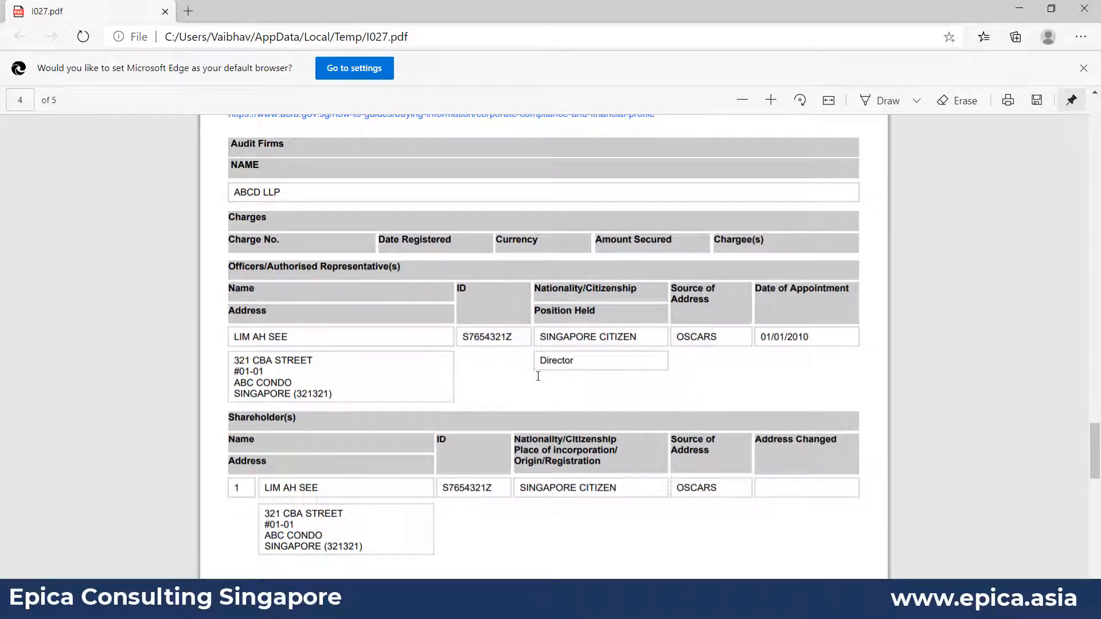
pyautogui.moveTo(165, 14)
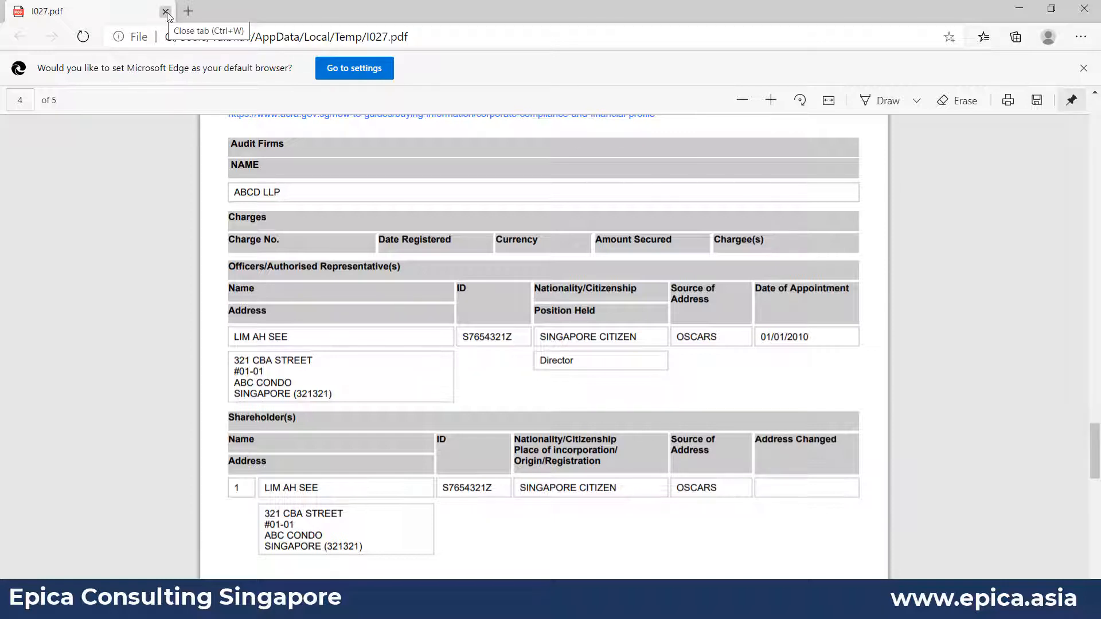
# - Close the sample PDF and search the Business Profile register for SINGAPORE AIRLINES again
pyautogui.click(166, 11)
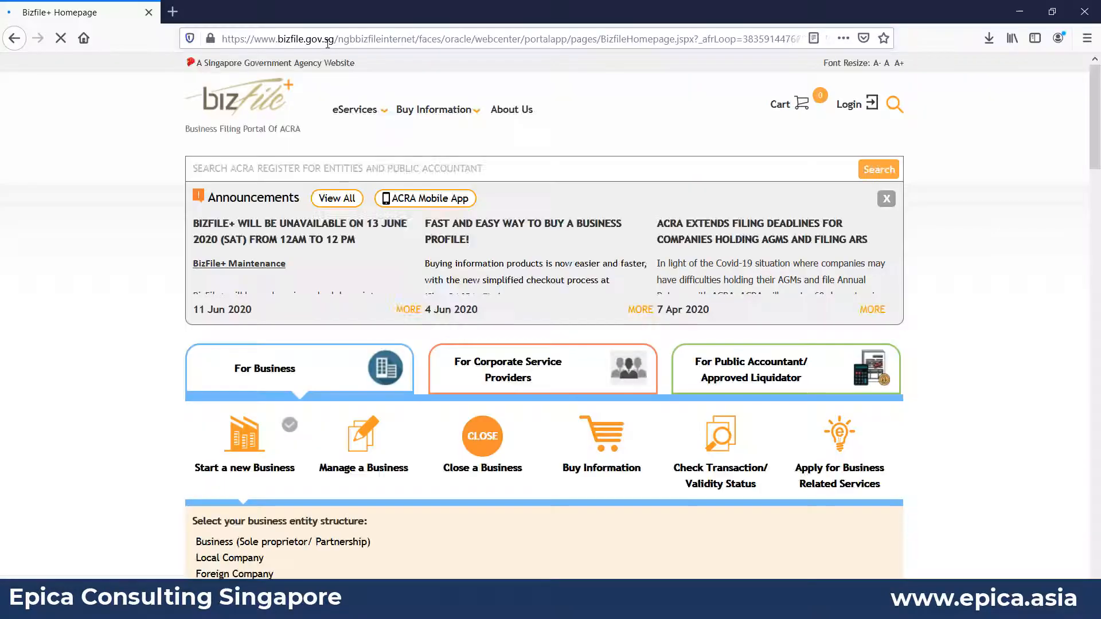
pyautogui.click(434, 110)
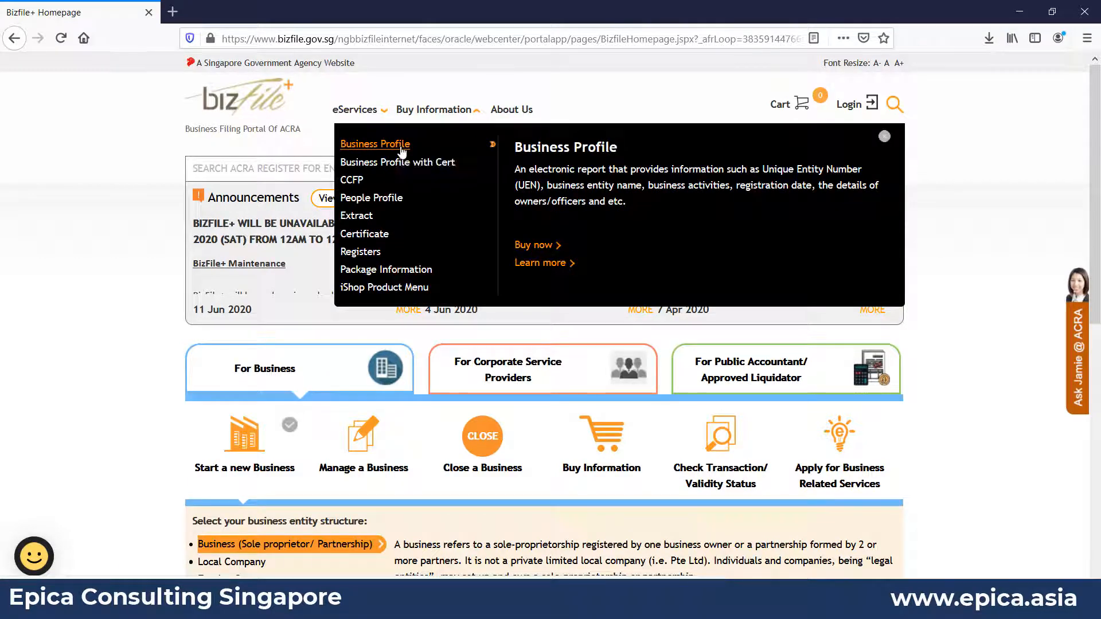
pyautogui.click(374, 145)
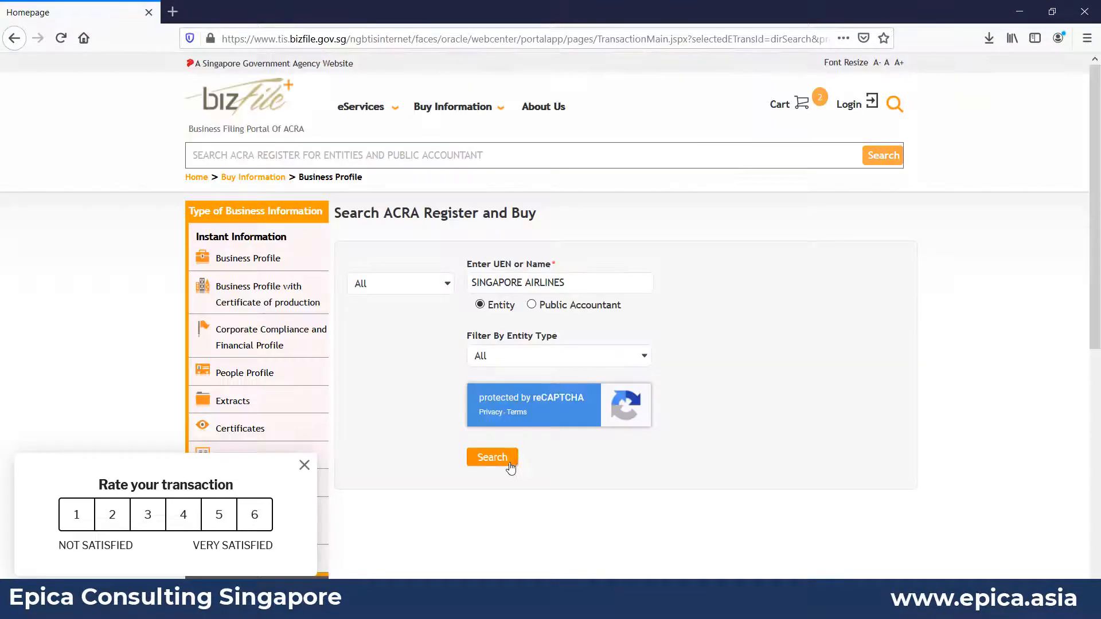
pyautogui.click(492, 456)
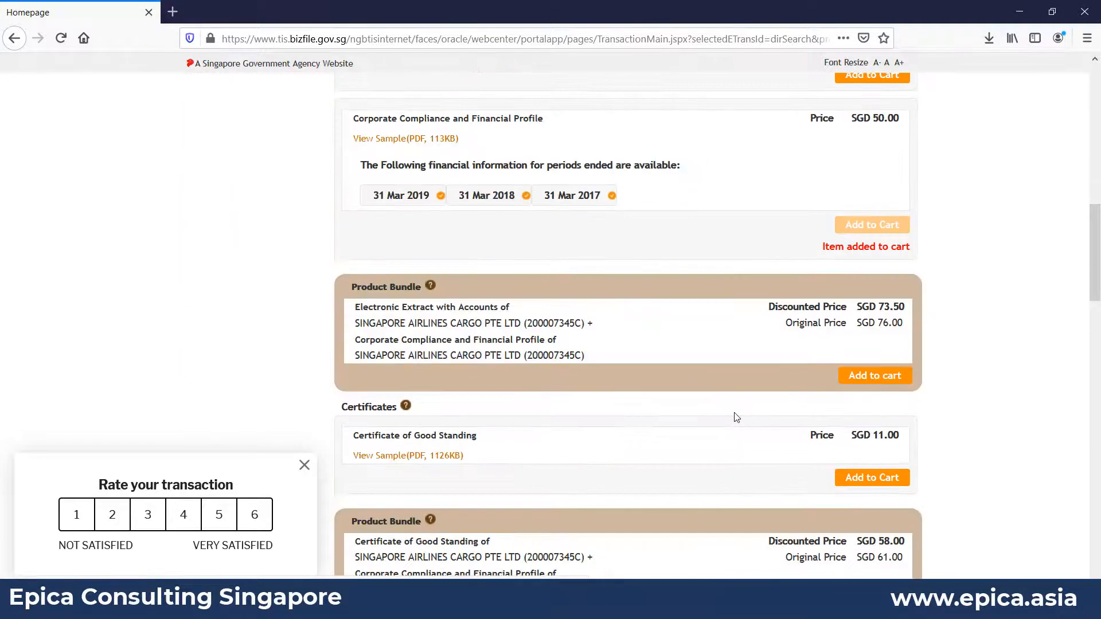
# - List Singapore Airlines Cargo's extract transactions for the Last 2 Years
pyautogui.scroll(-3)
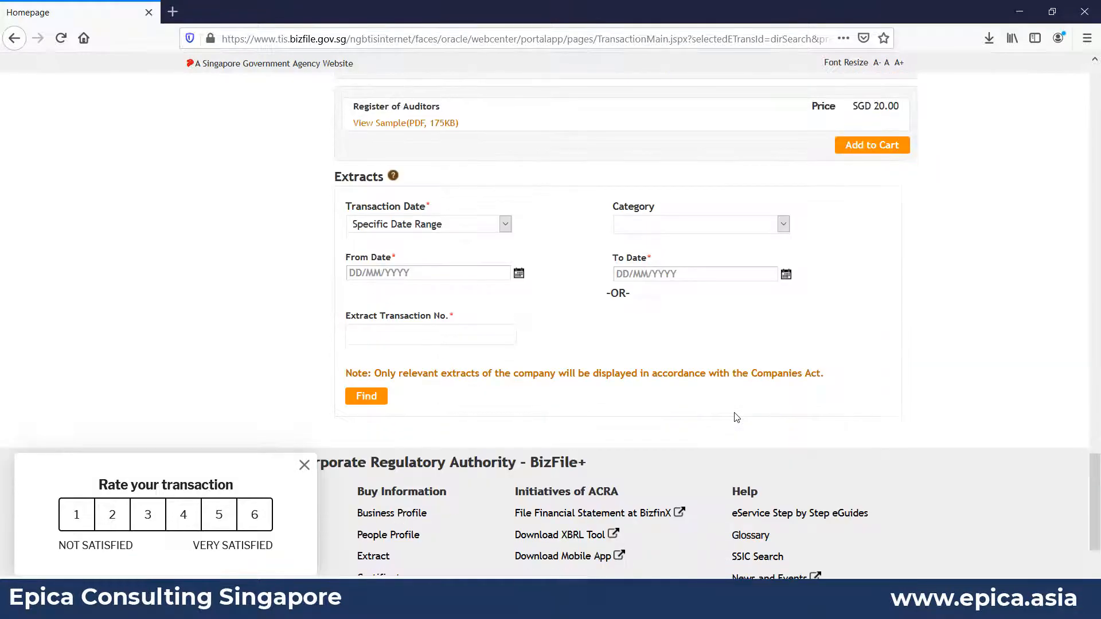
pyautogui.moveTo(470, 218)
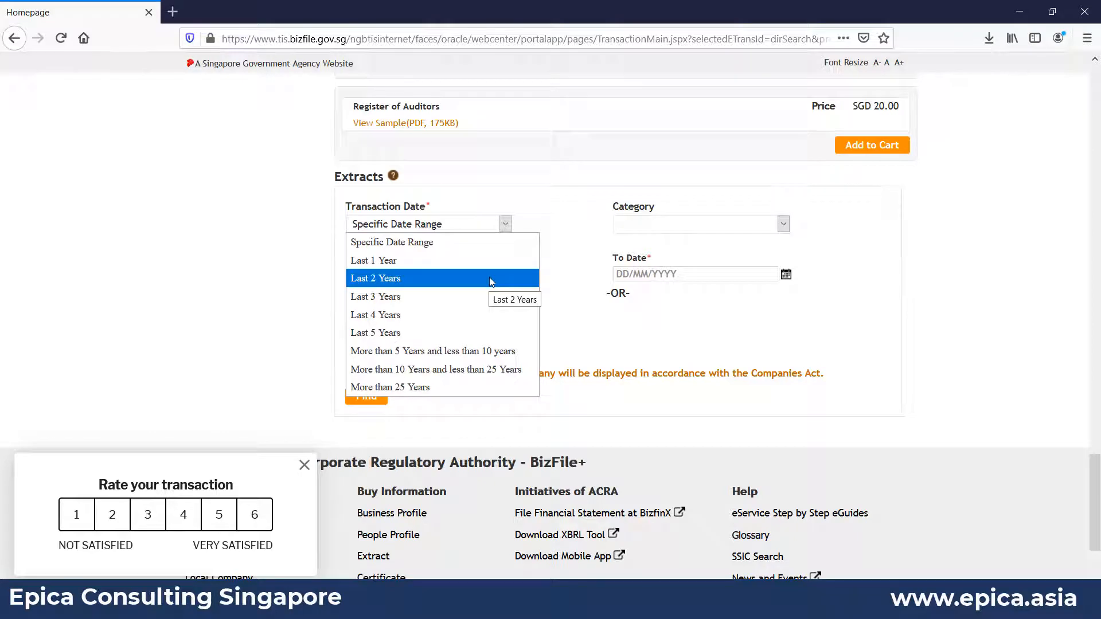
pyautogui.click(375, 278)
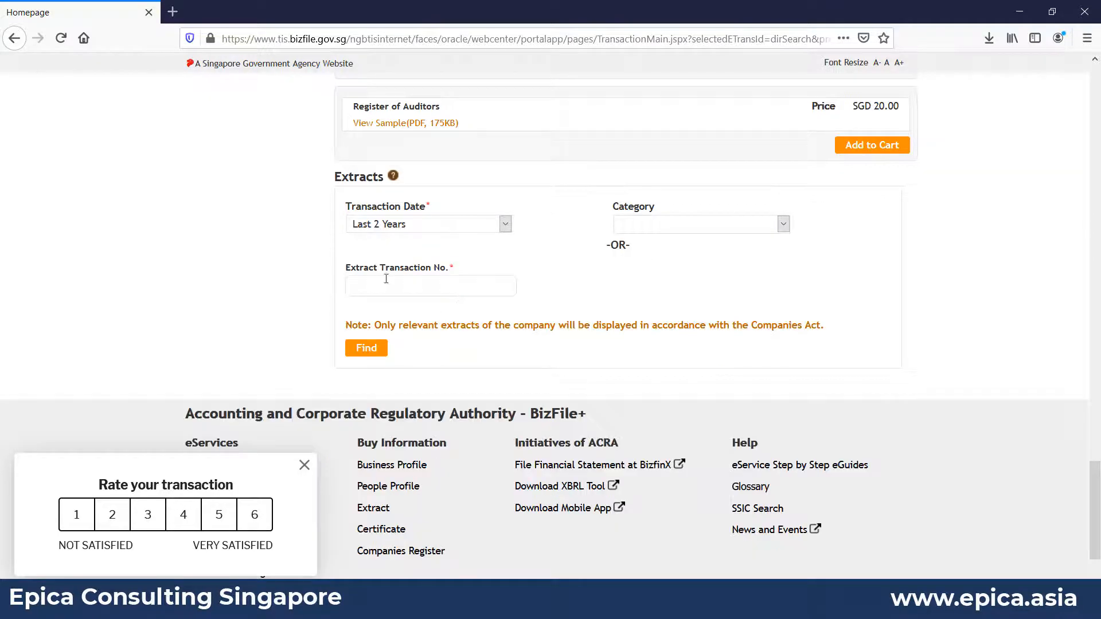
pyautogui.click(366, 349)
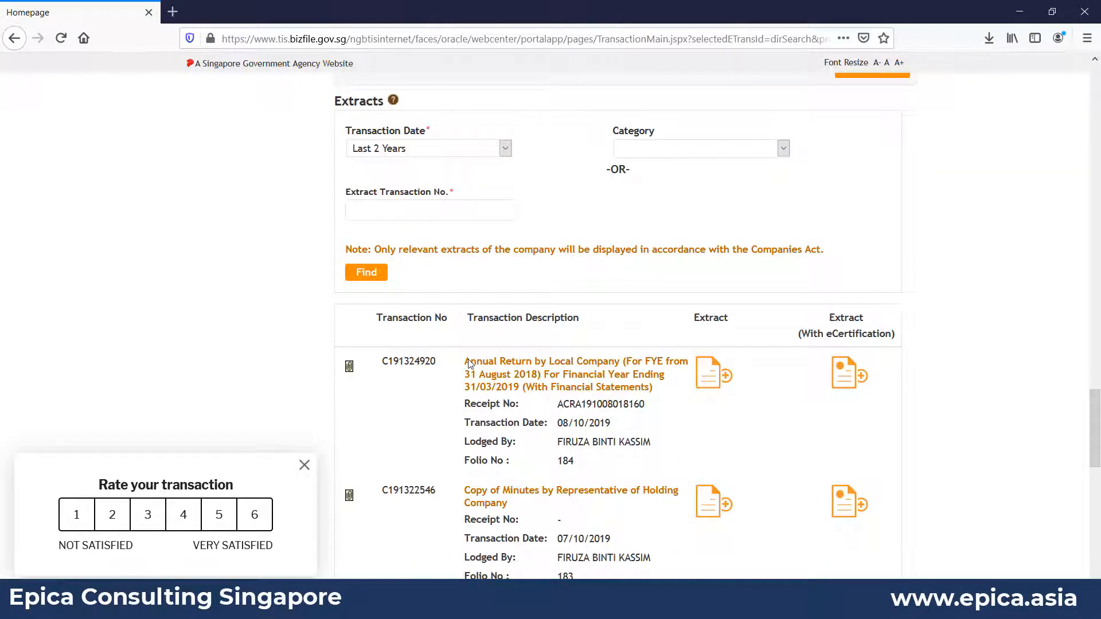
# - Add the Annual Return C191324920 extract to the cart and browse the older extracts
pyautogui.scroll(-3)
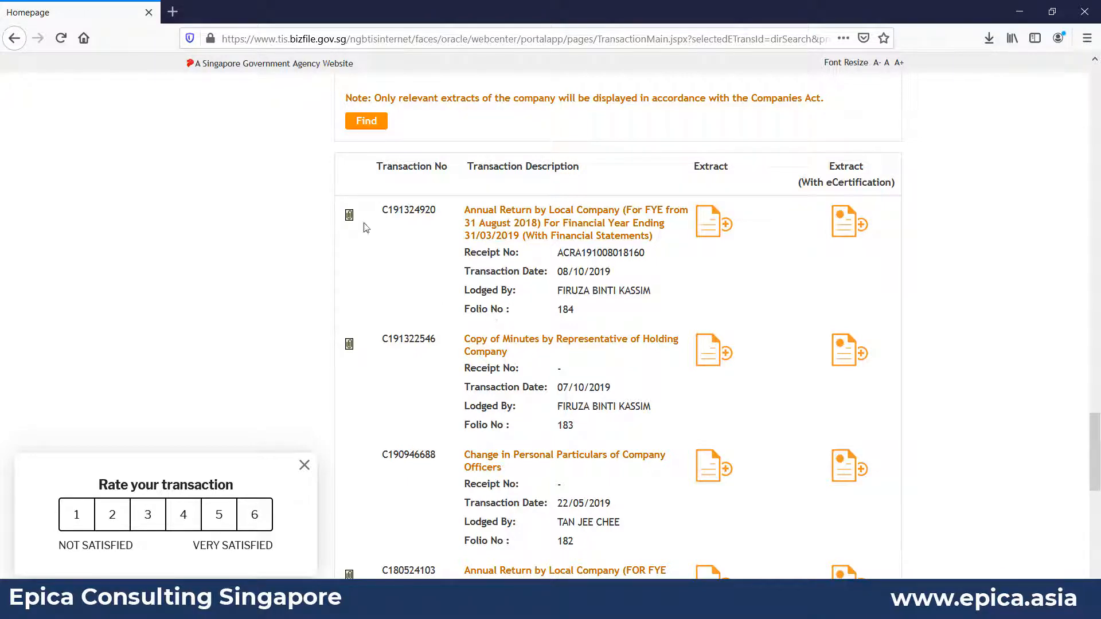
pyautogui.moveTo(497, 222)
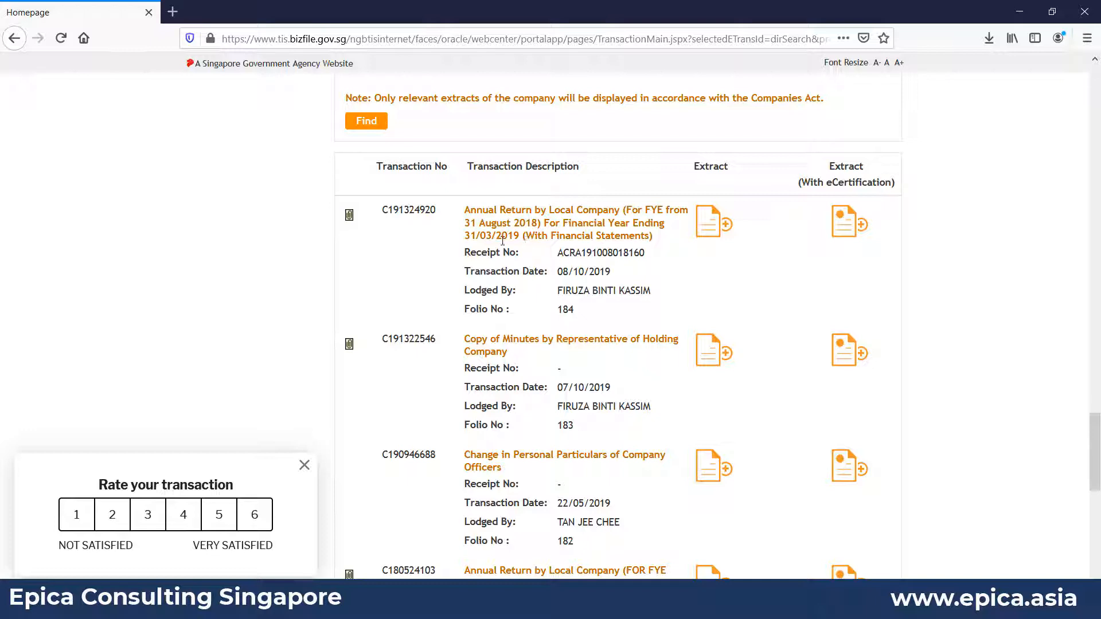
pyautogui.moveTo(720, 230)
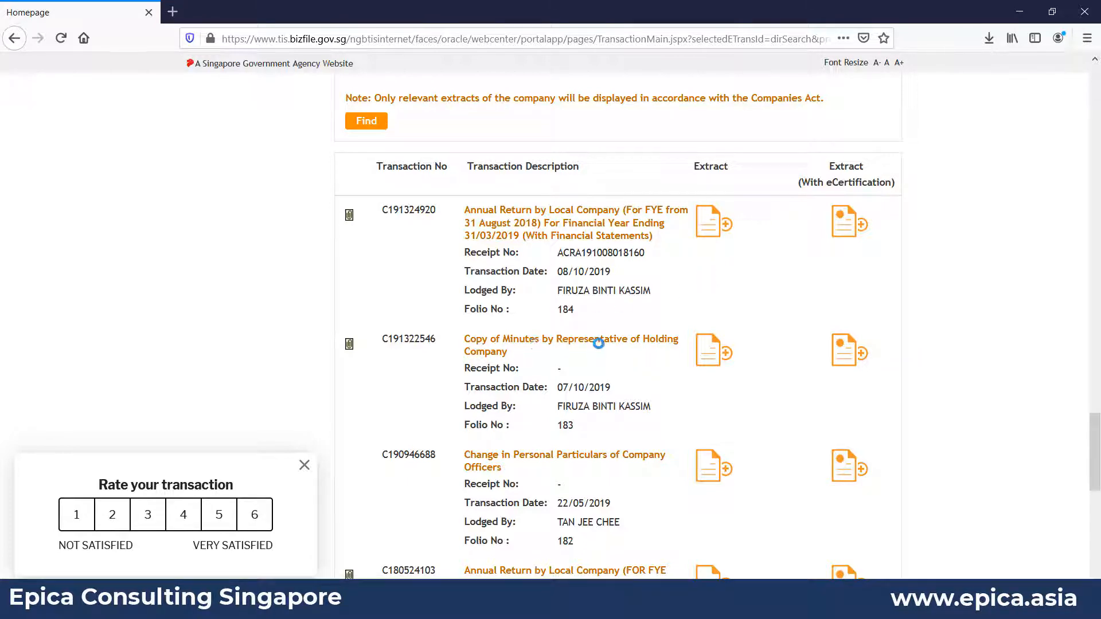
pyautogui.click(727, 223)
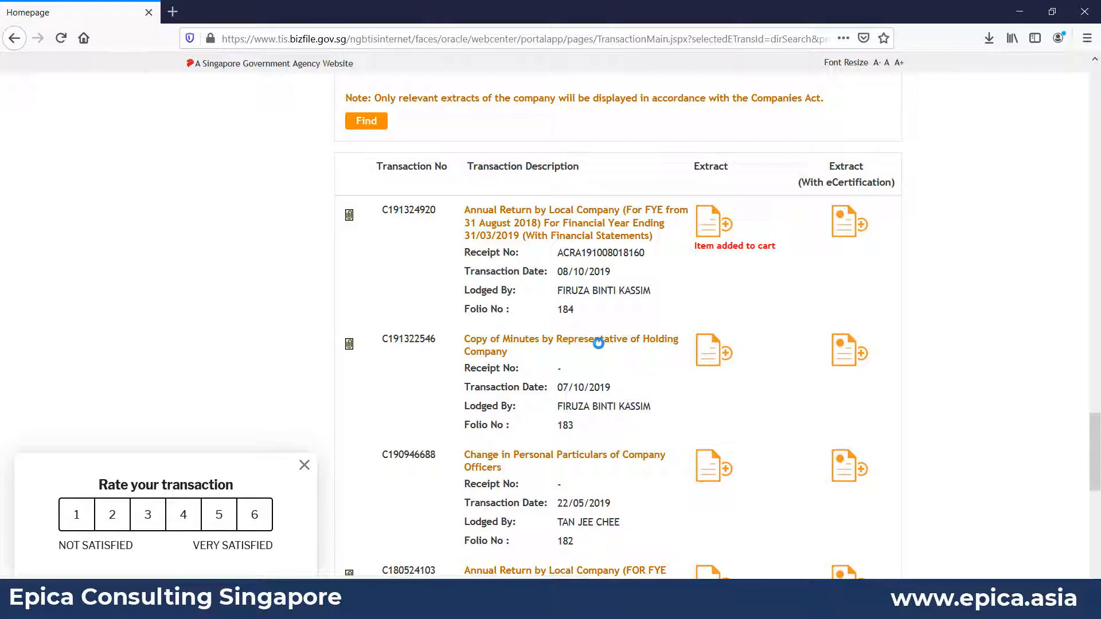
pyautogui.scroll(-3)
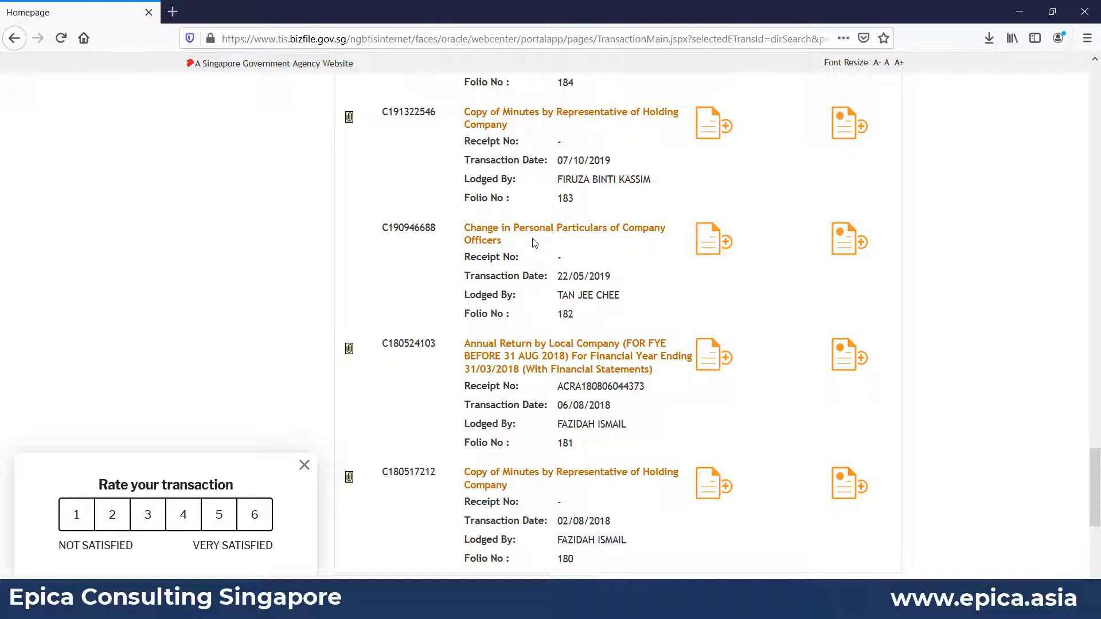
pyautogui.moveTo(547, 295)
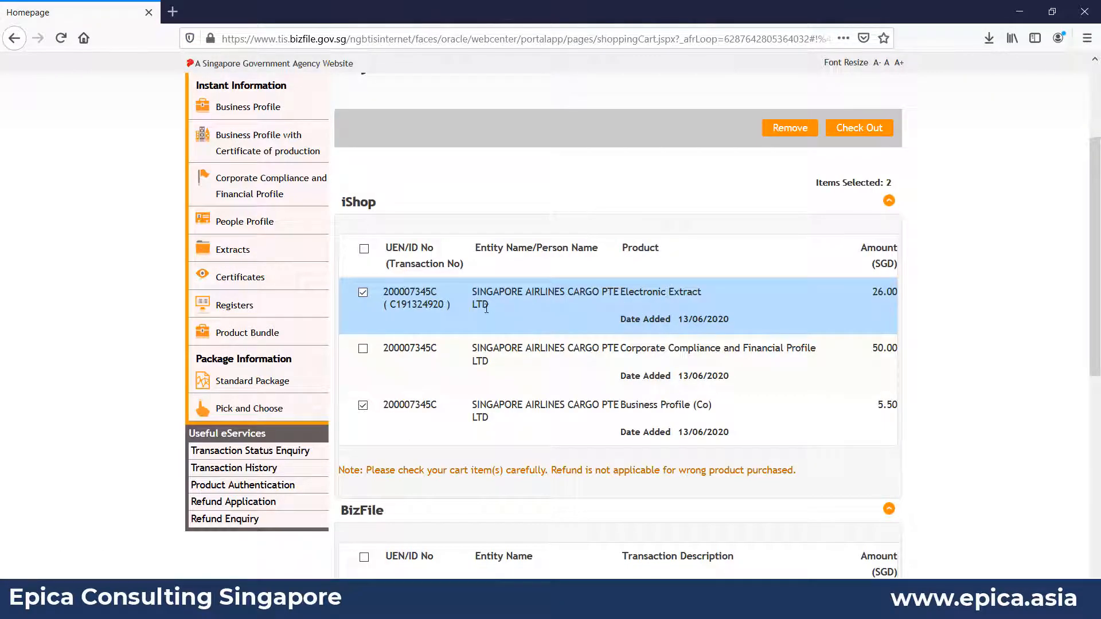
pyautogui.moveTo(870, 337)
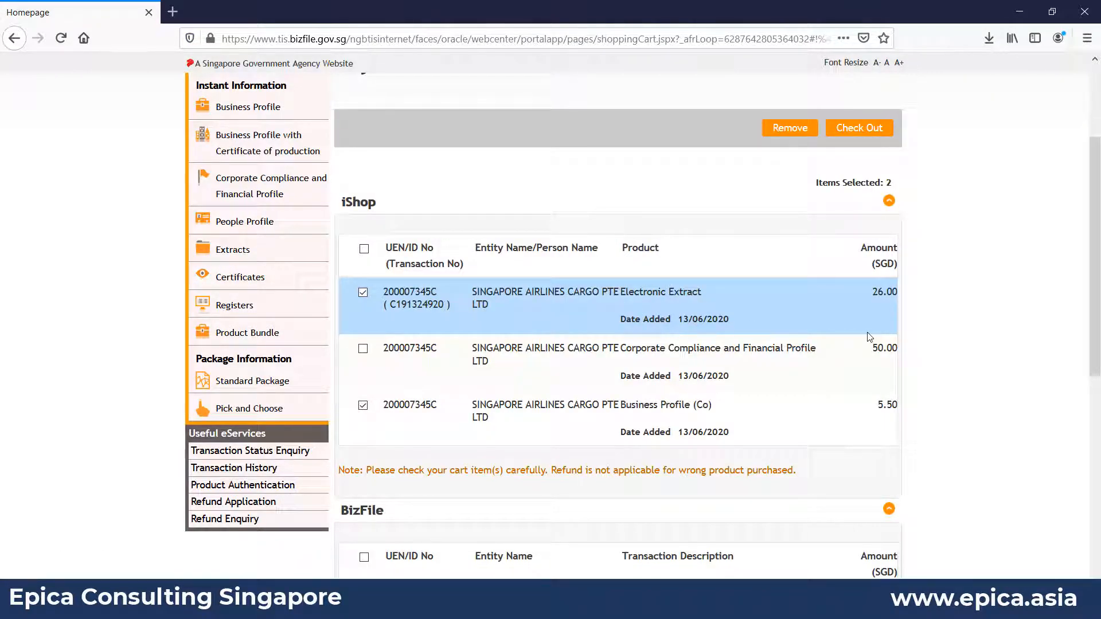
# - Scroll the cart down to the Payable Amount of SGD 31.50
pyautogui.scroll(-3)
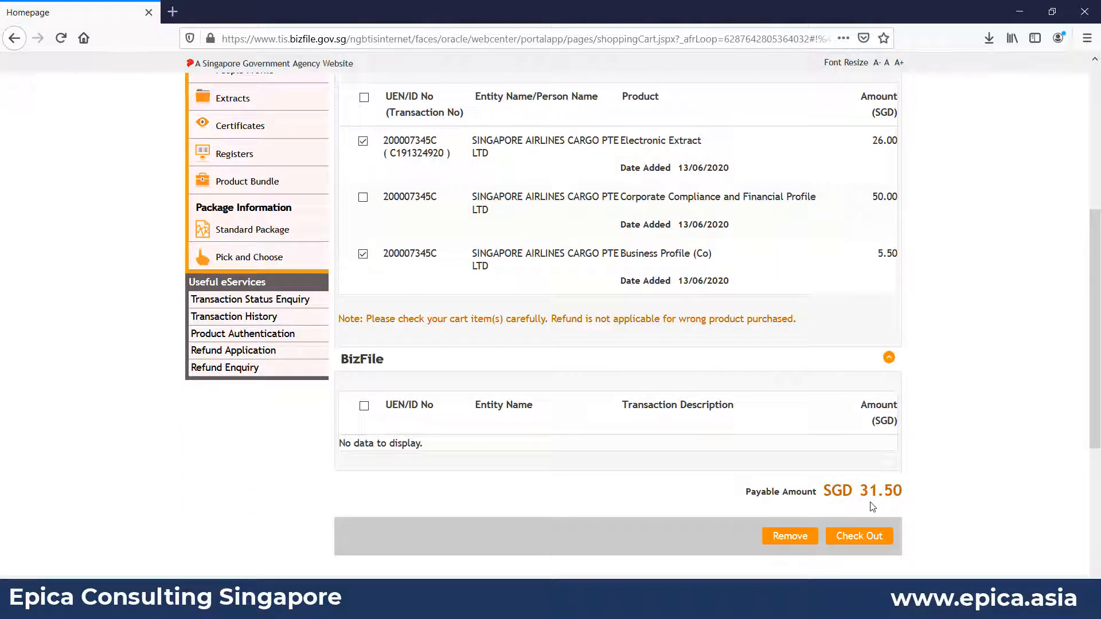
pyautogui.moveTo(859, 490)
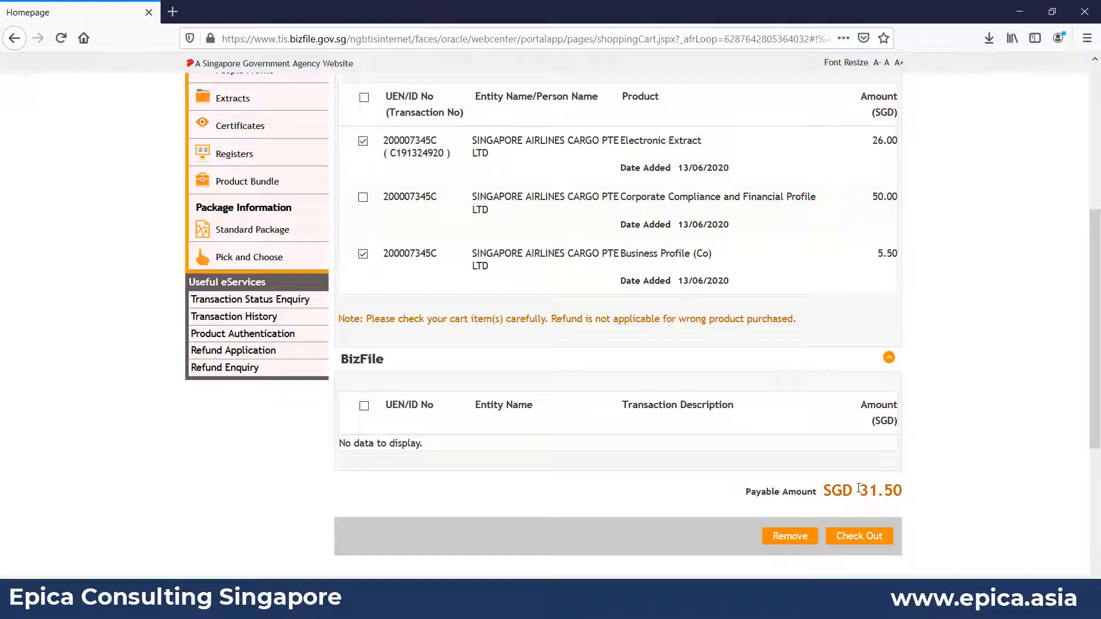
pyautogui.moveTo(828, 476)
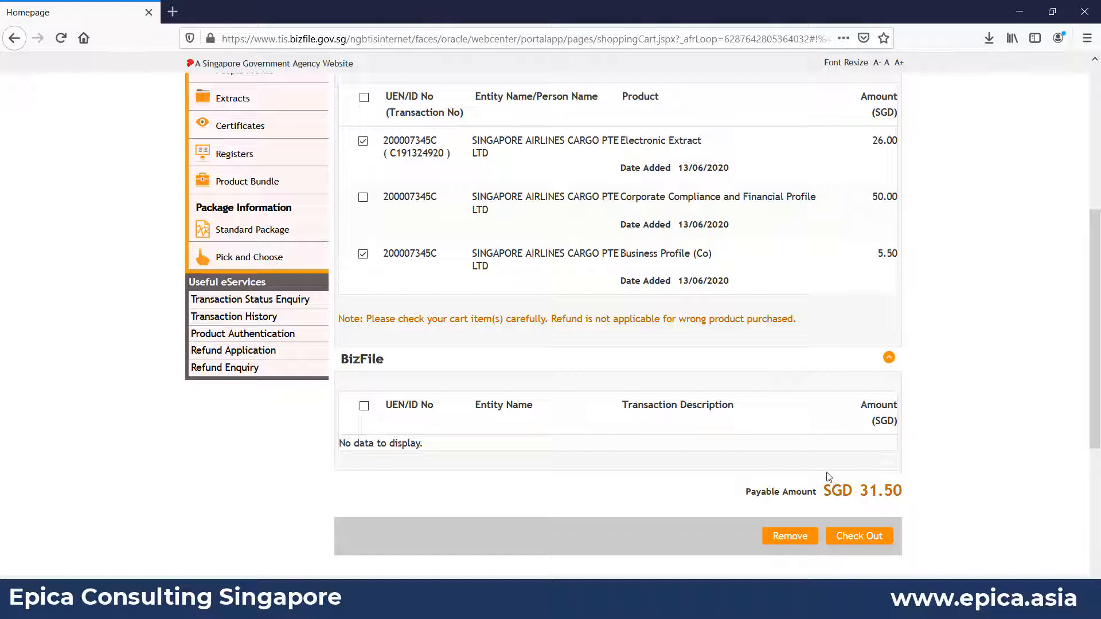